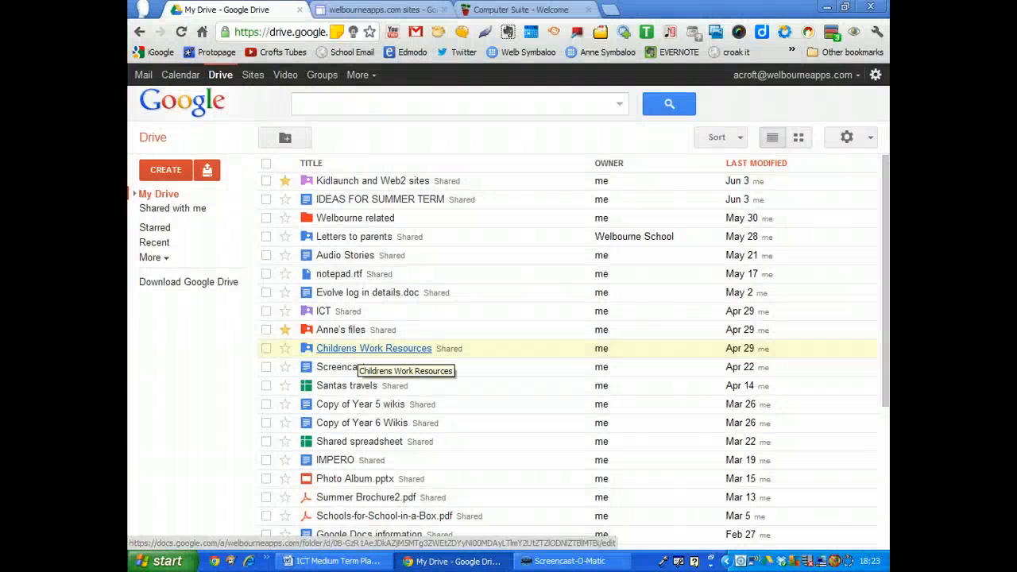
pyautogui.moveTo(354, 236)
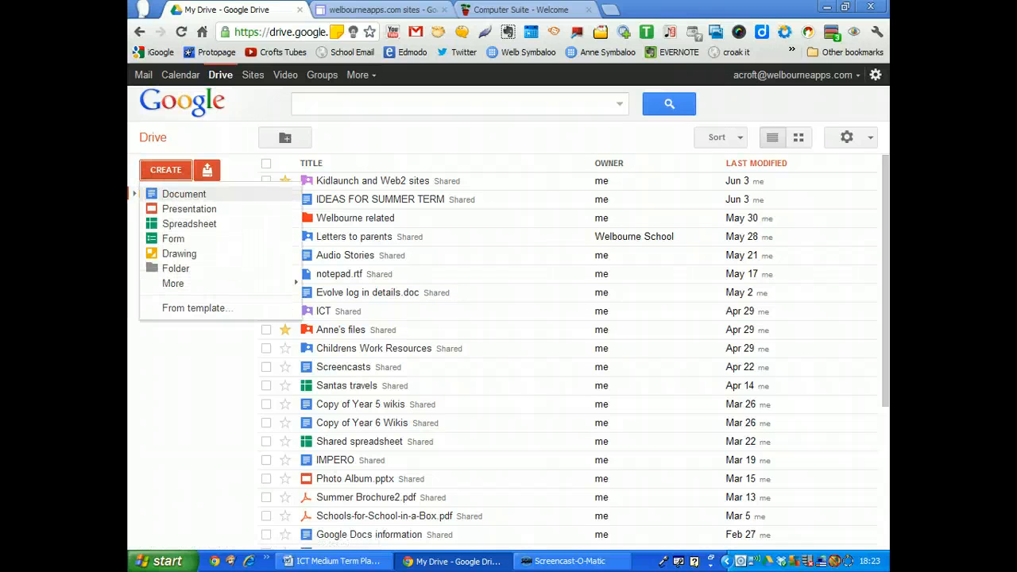
# Create a new blank form from Google Drive's CREATE menu.
pyautogui.click(183, 194)
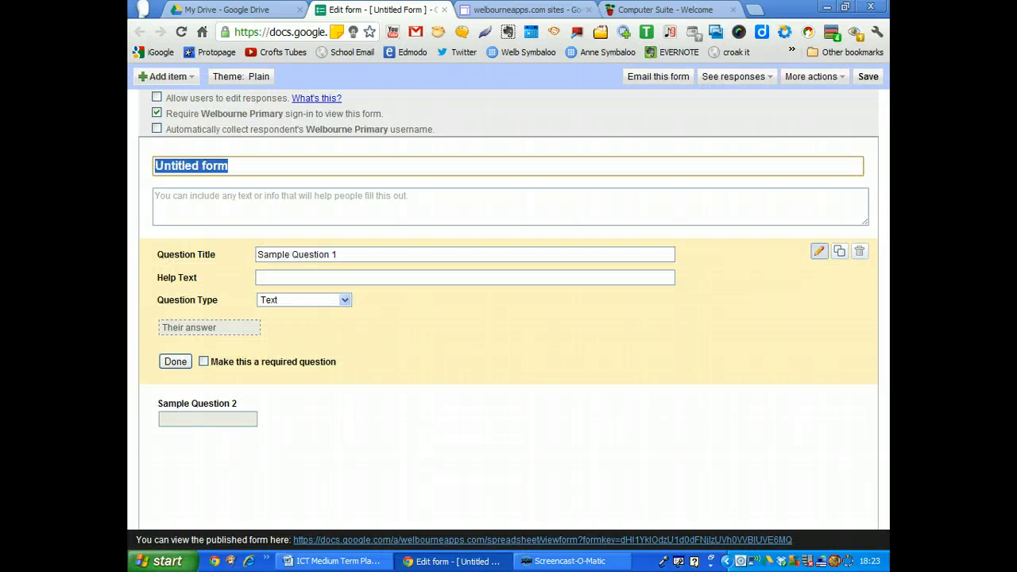
# Title the form 'Favourite sport'.
pyautogui.write('Favo')
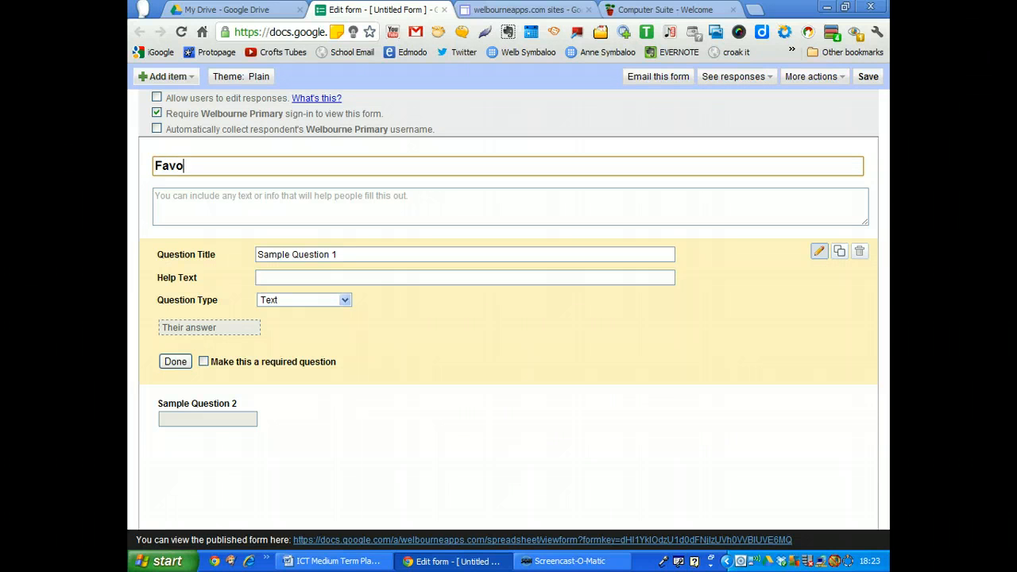
pyautogui.write('urite')
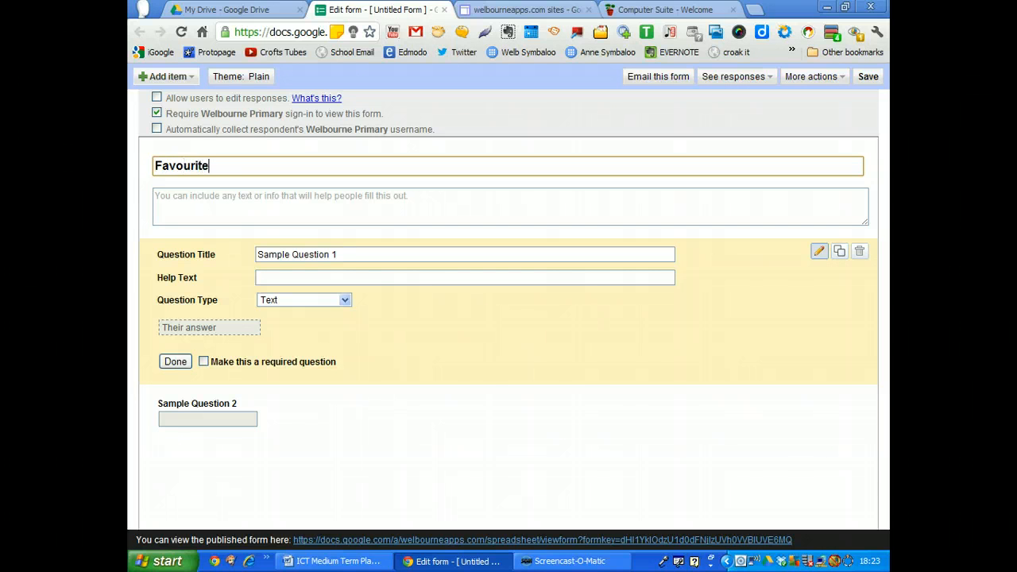
pyautogui.write('sport')
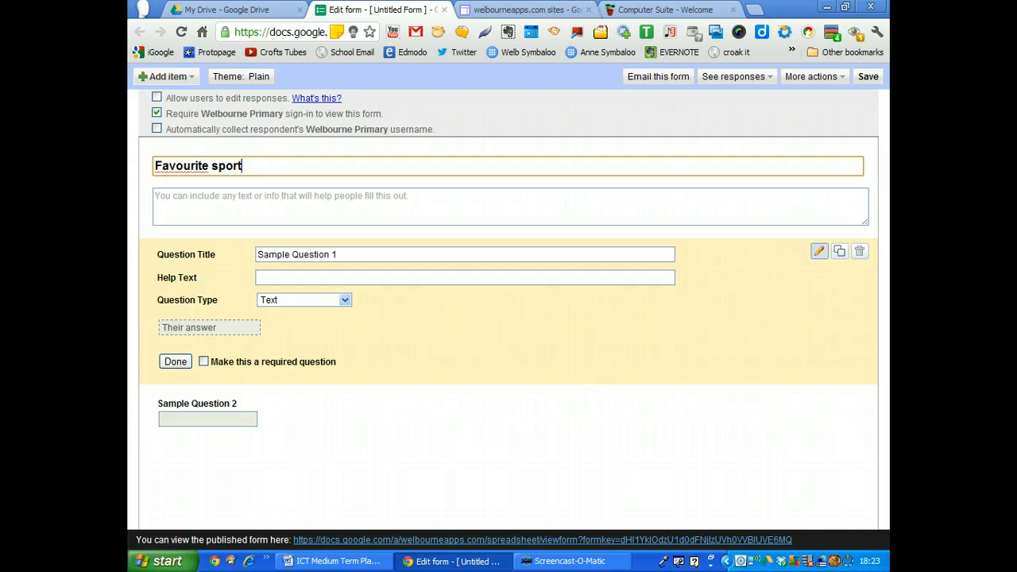
# Reword the first question as 'What is your favourite sport?'.
pyautogui.tripleClick(465, 254)
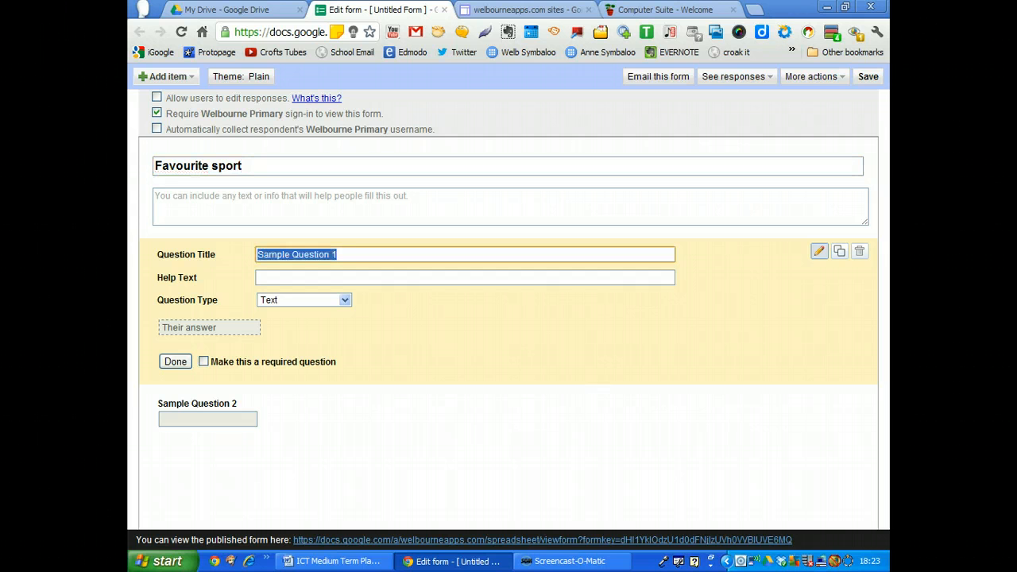
pyautogui.write('Wha')
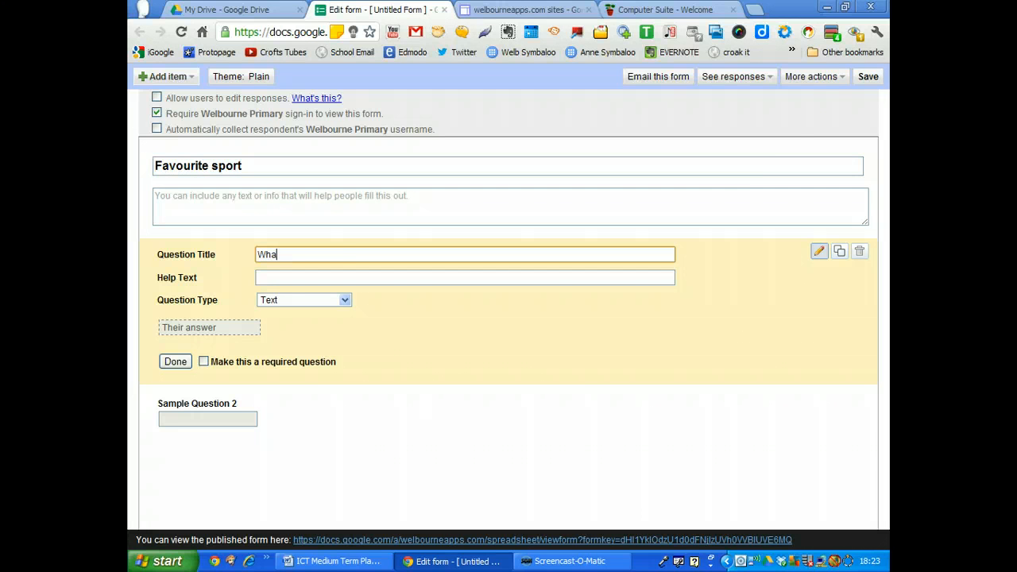
pyautogui.write('t is y')
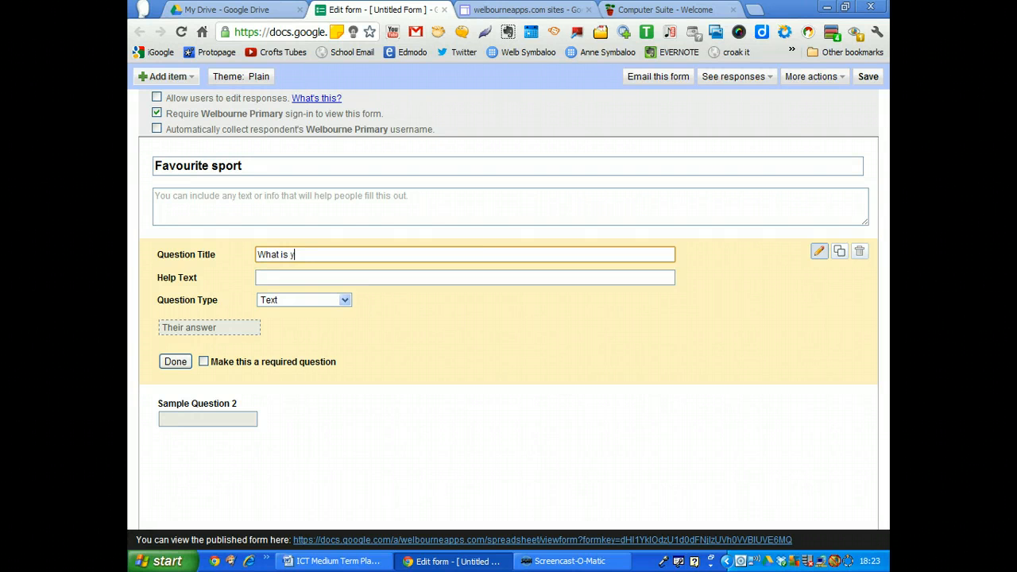
pyautogui.write('our favour')
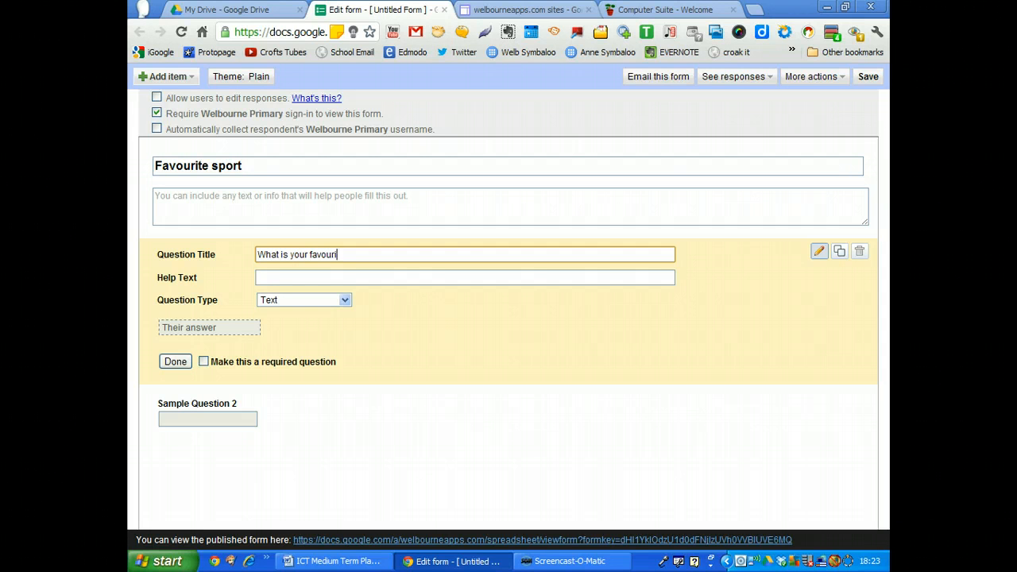
pyautogui.write('ite spor')
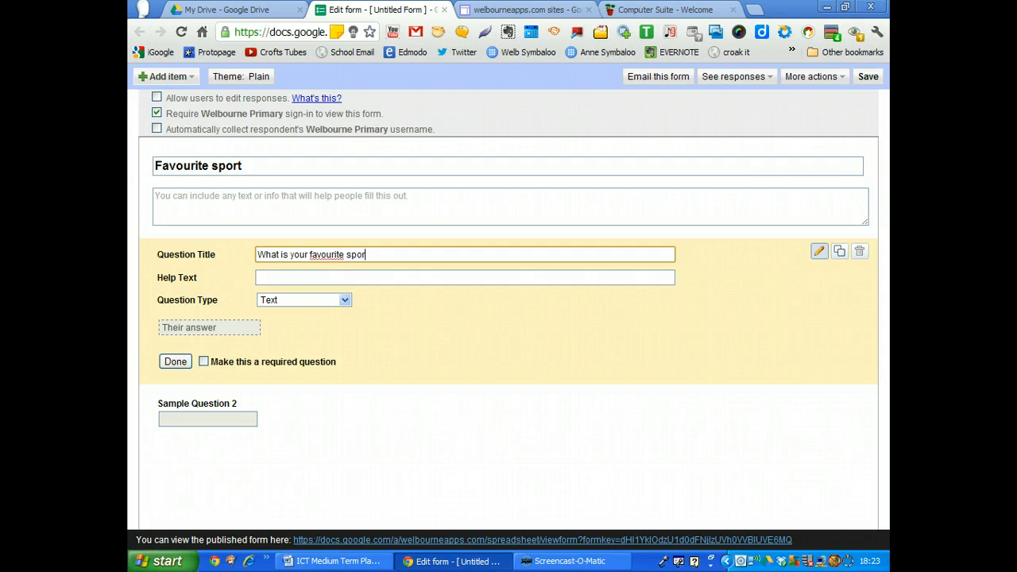
pyautogui.write('t?')
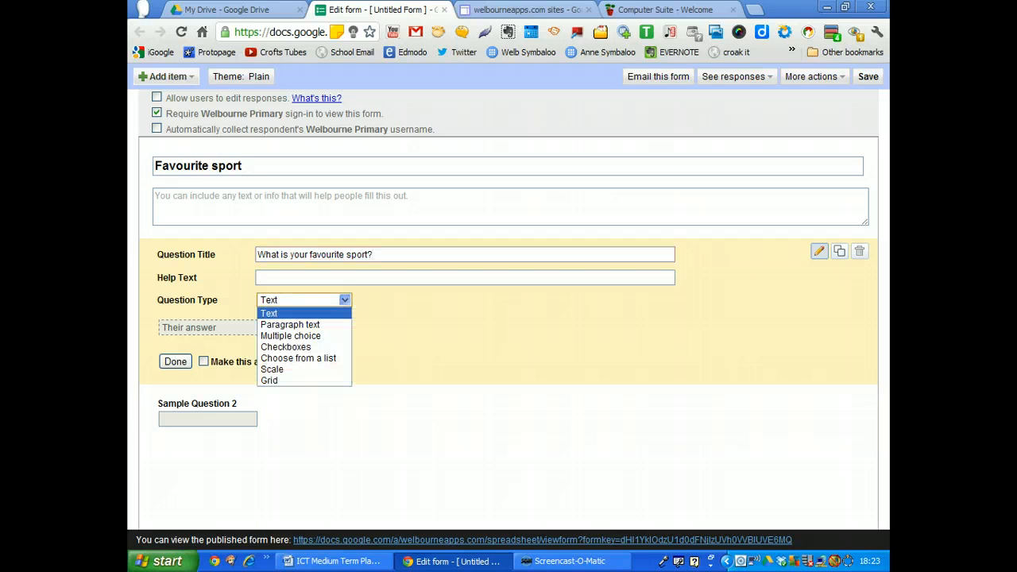
pyautogui.moveTo(290, 324)
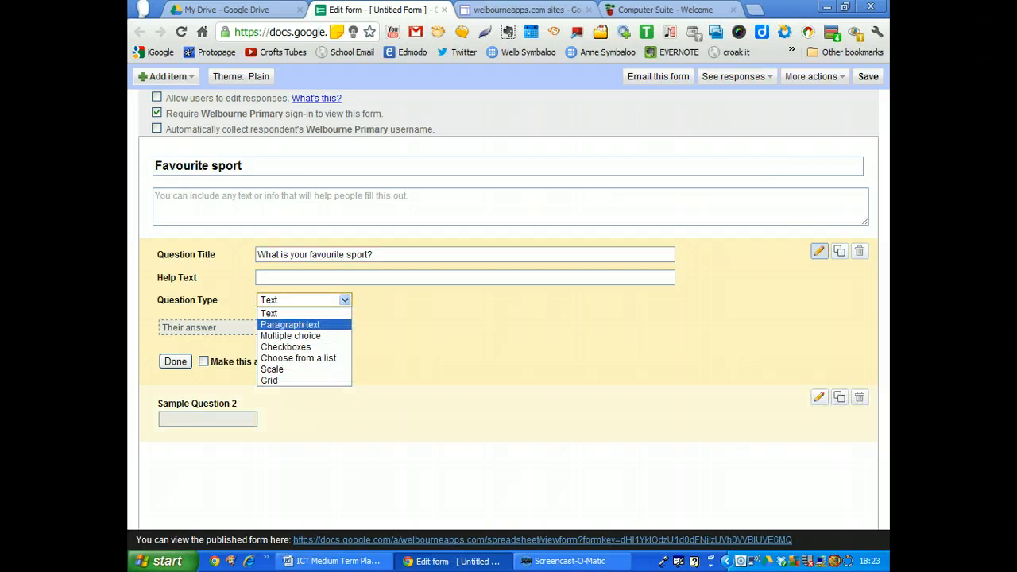
pyautogui.moveTo(298, 359)
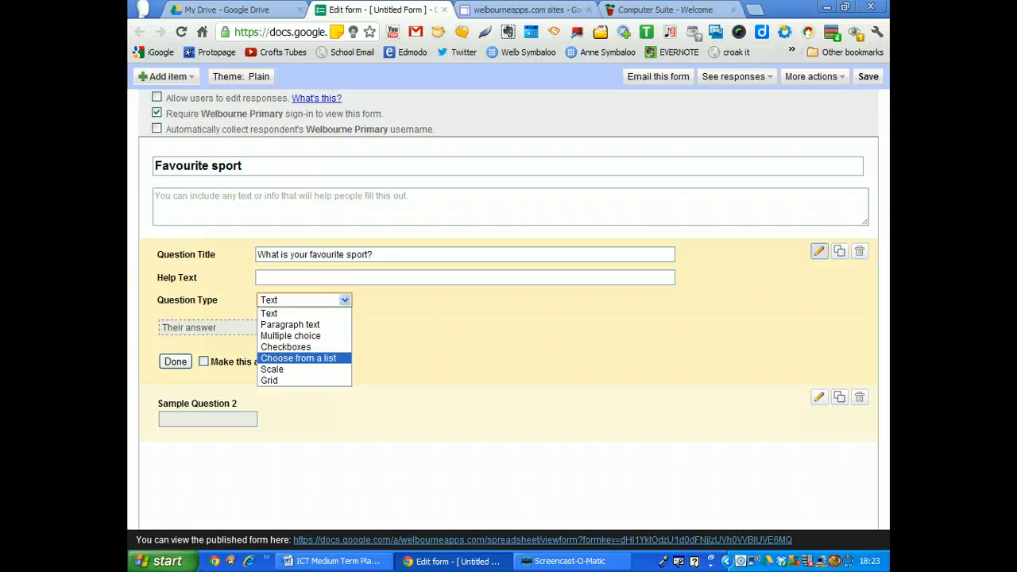
# Make the question a choose-from-list type with hockey, football and swimming options.
pyautogui.click(297, 357)
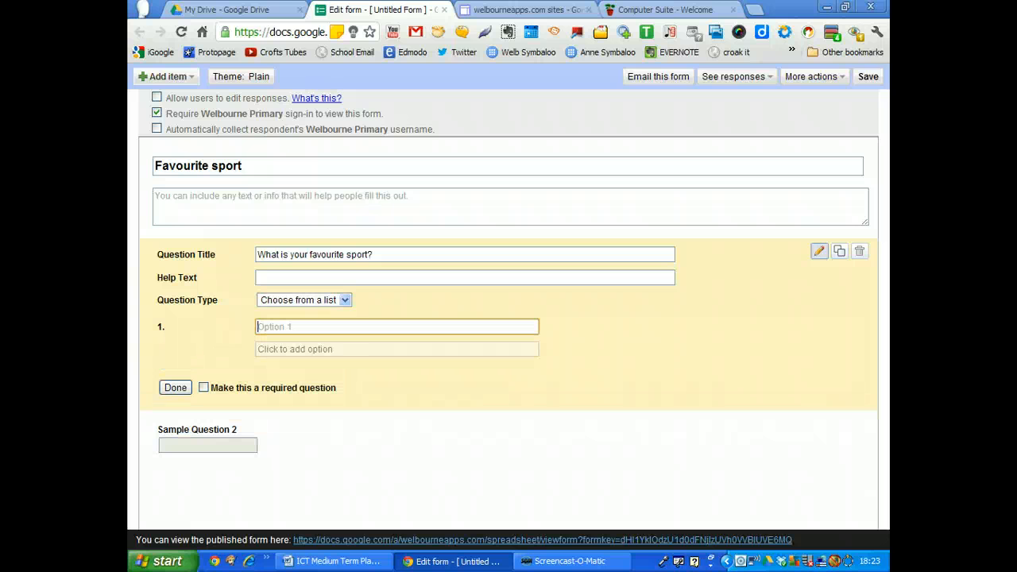
pyautogui.write('h')
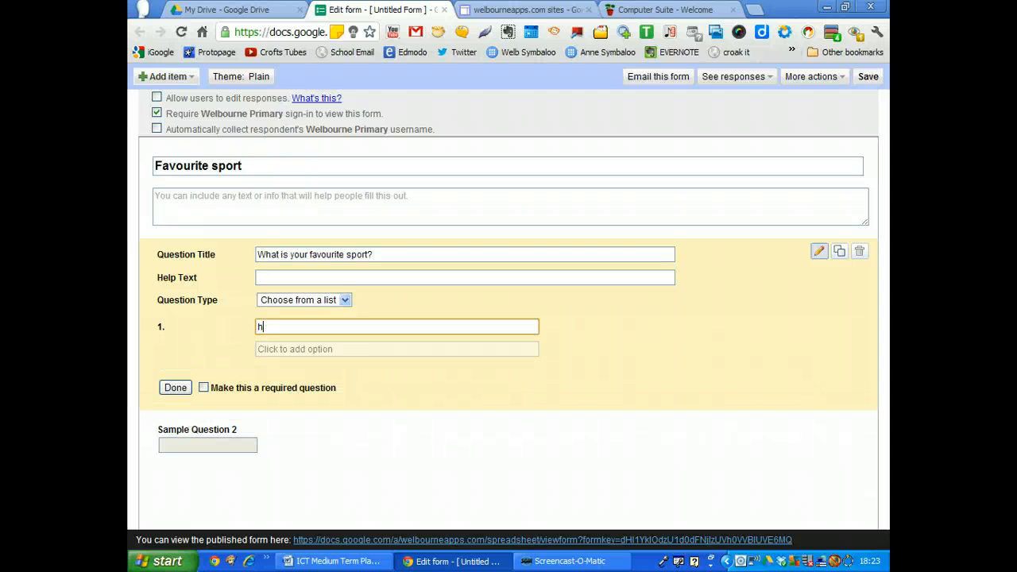
pyautogui.write('ockey')
pyautogui.click(397, 349)
pyautogui.write('f')
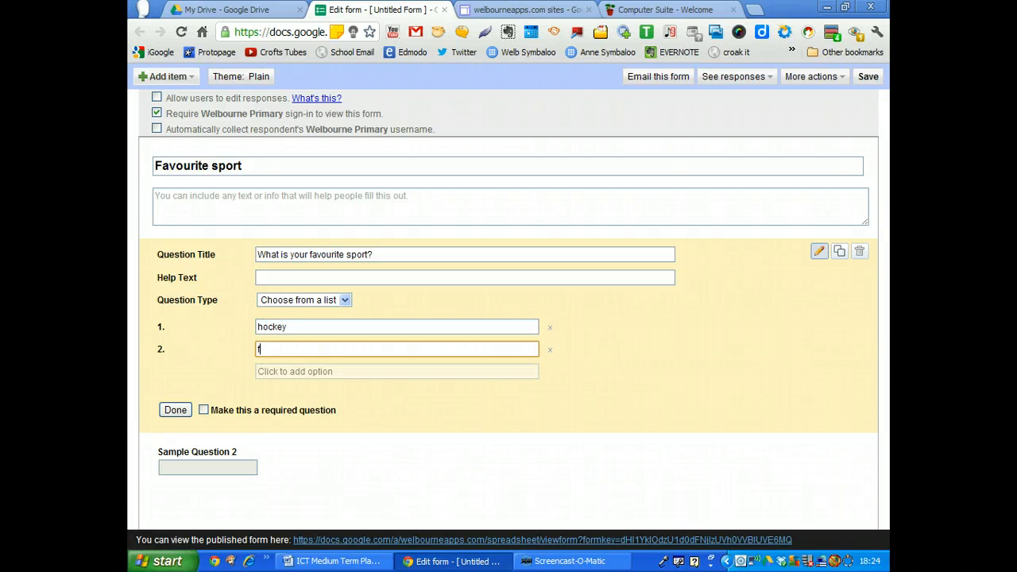
pyautogui.write('ootba')
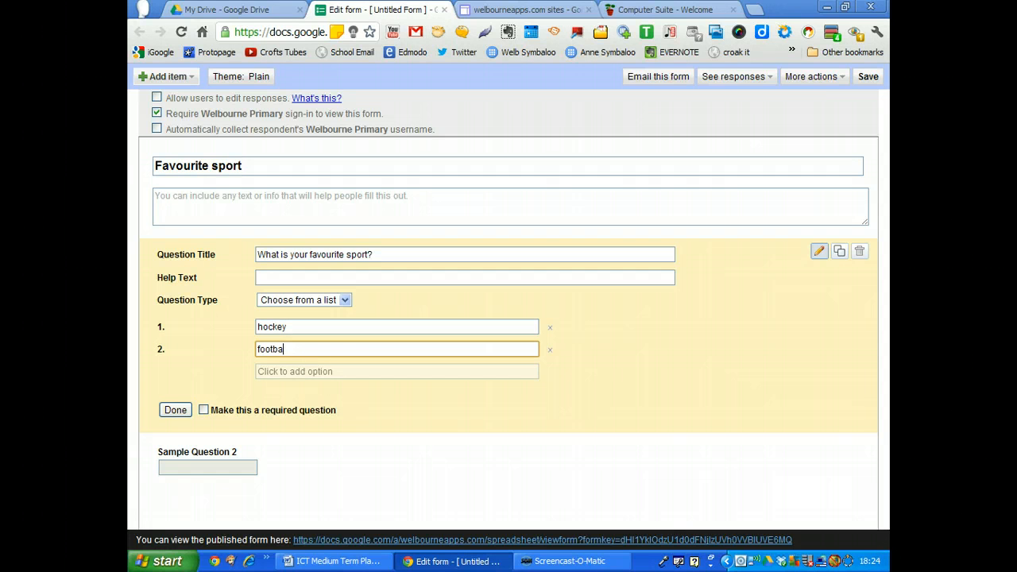
pyautogui.write('sw')
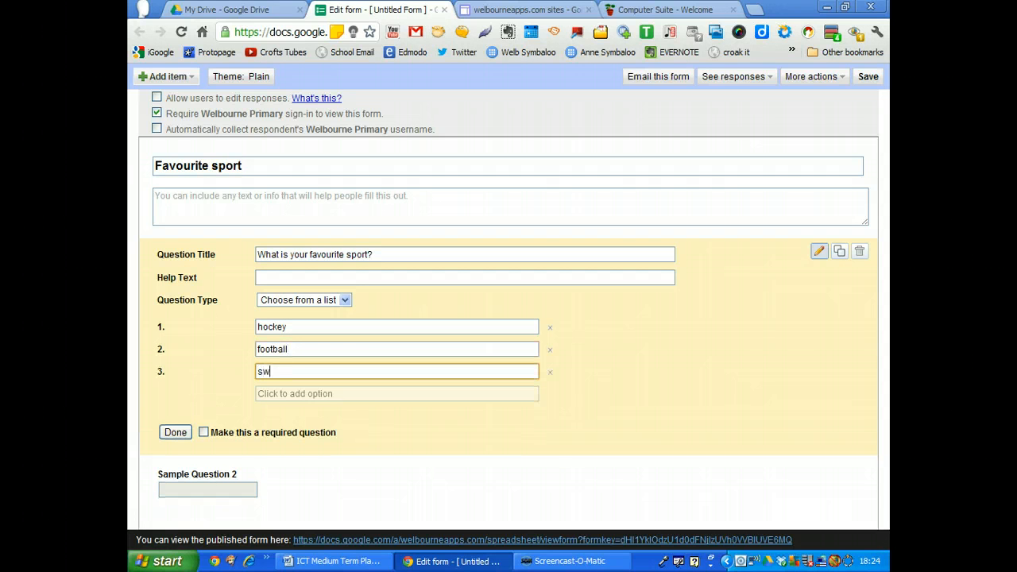
pyautogui.write('imm')
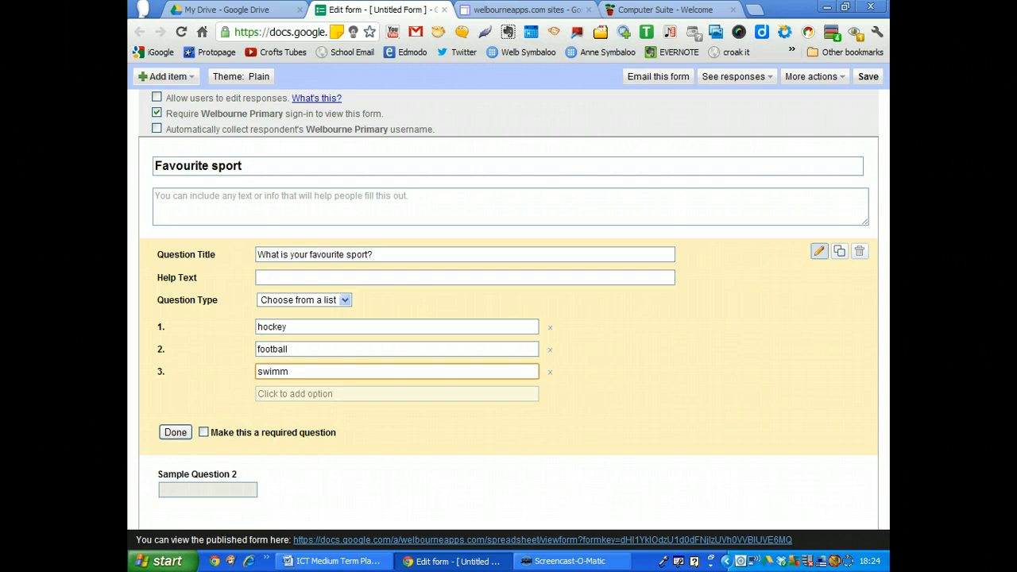
pyautogui.write('ing')
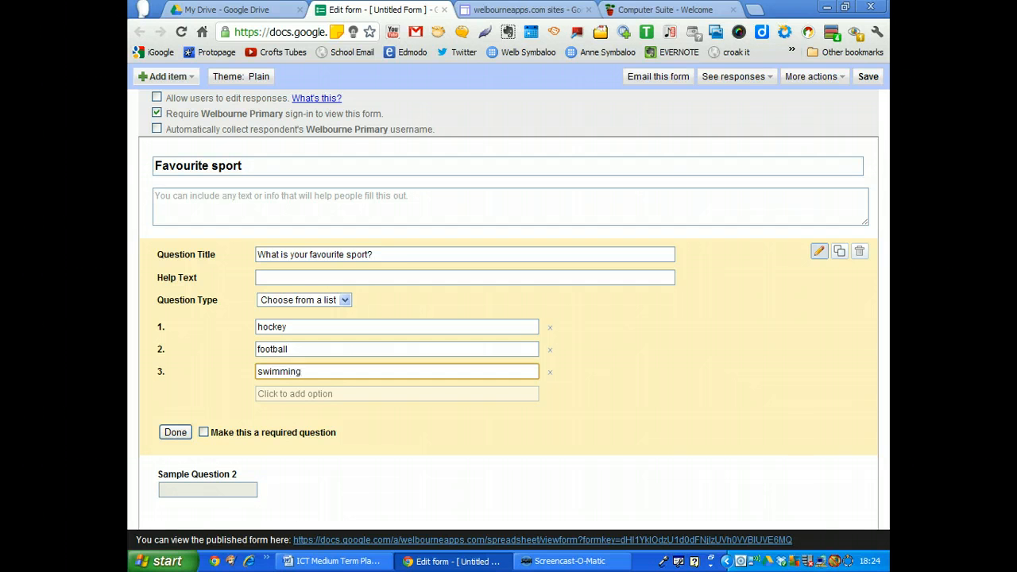
# Add running and archery as options and finish editing the question.
pyautogui.click(396, 394)
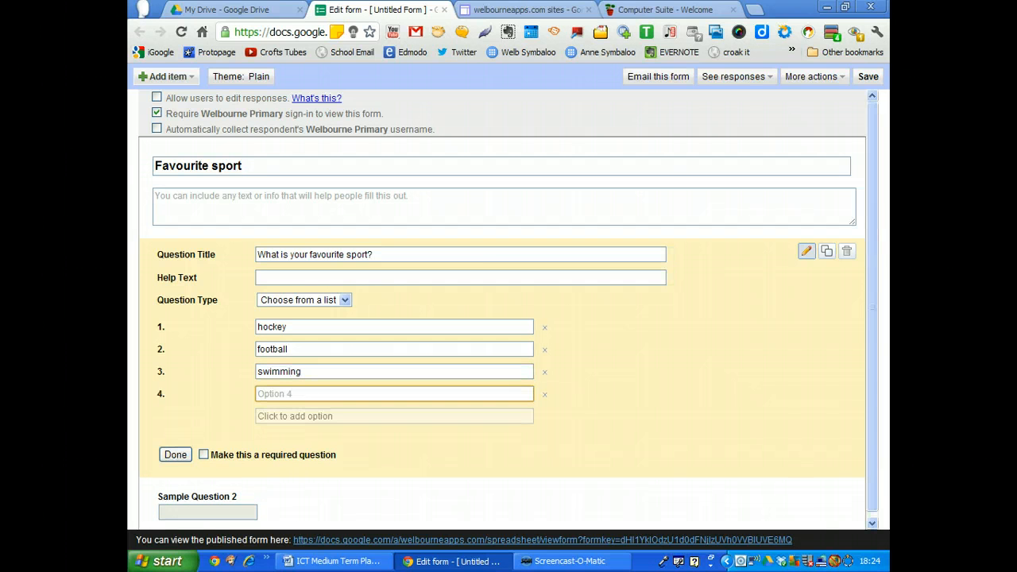
pyautogui.write('running')
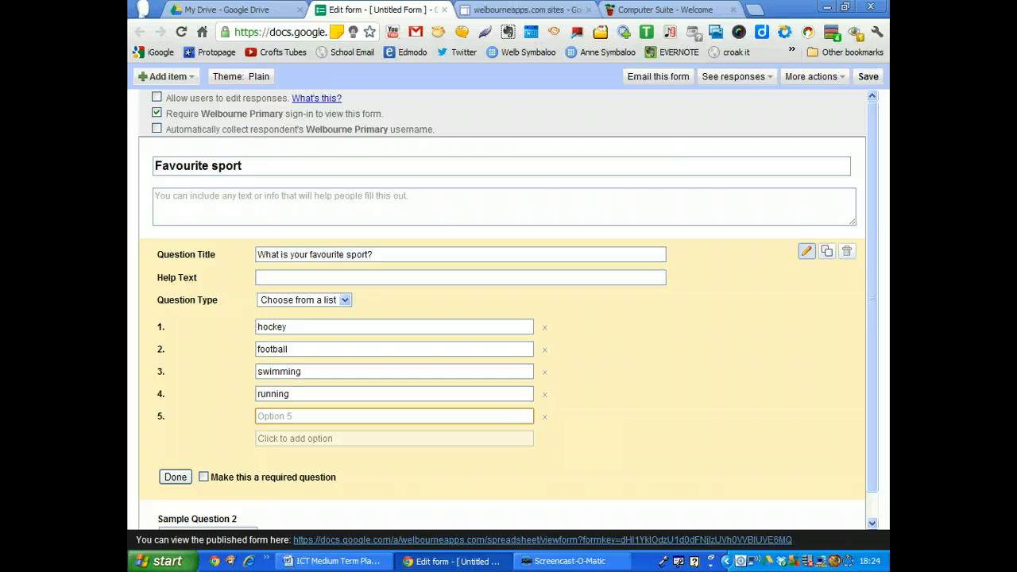
pyautogui.write('h')
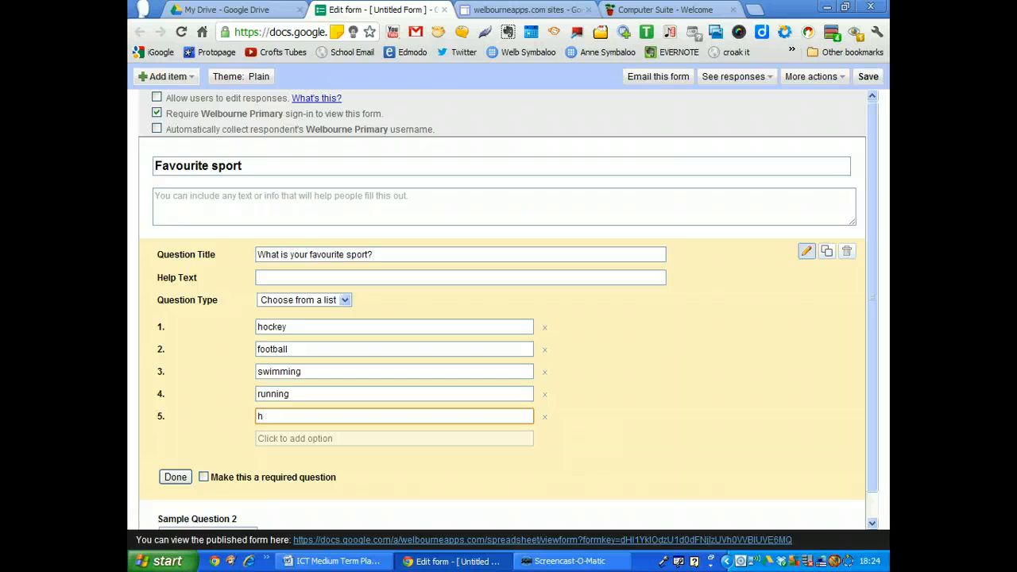
pyautogui.press('Backspace')
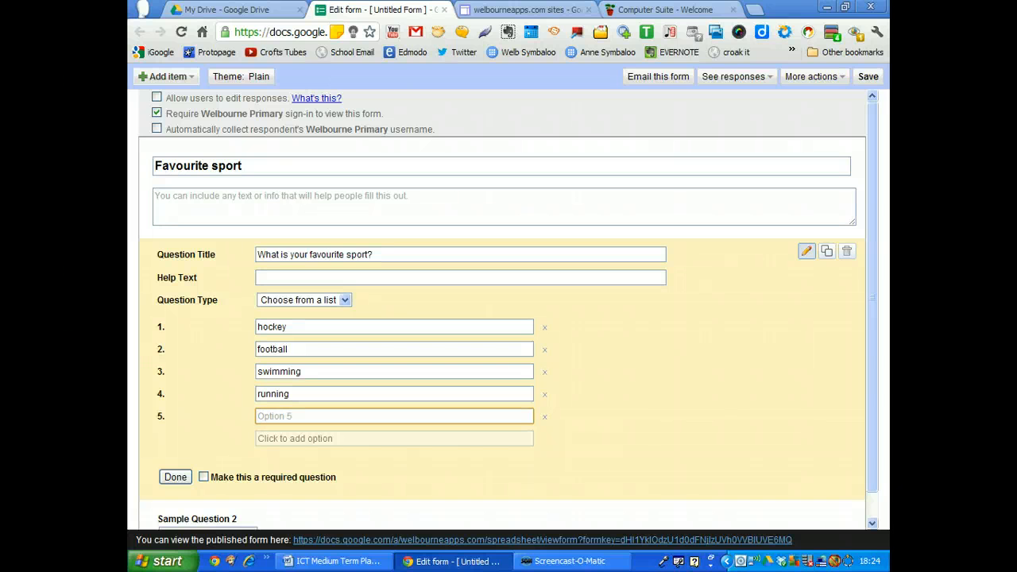
pyautogui.write('arch')
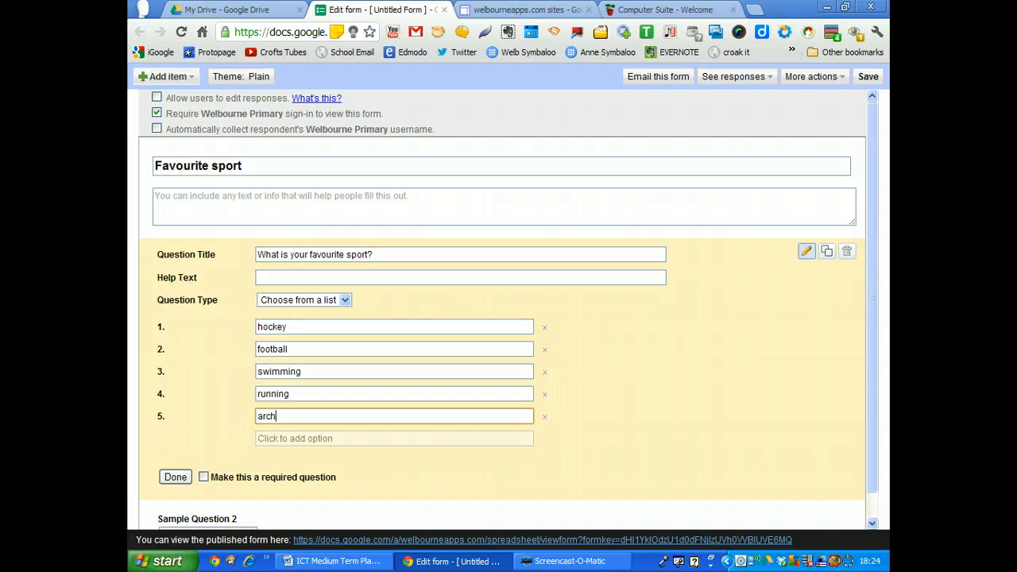
pyautogui.write('ery')
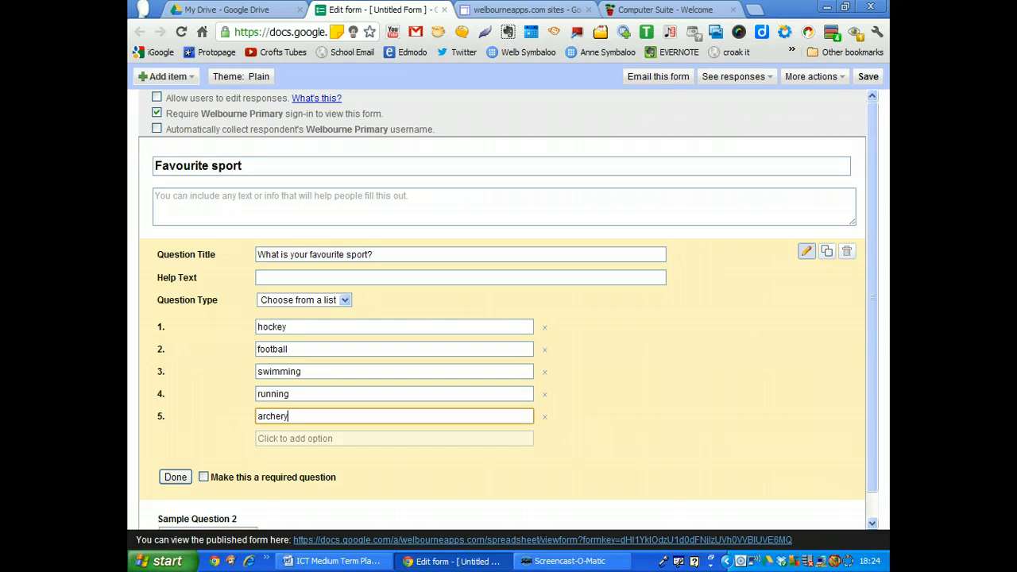
pyautogui.click(175, 477)
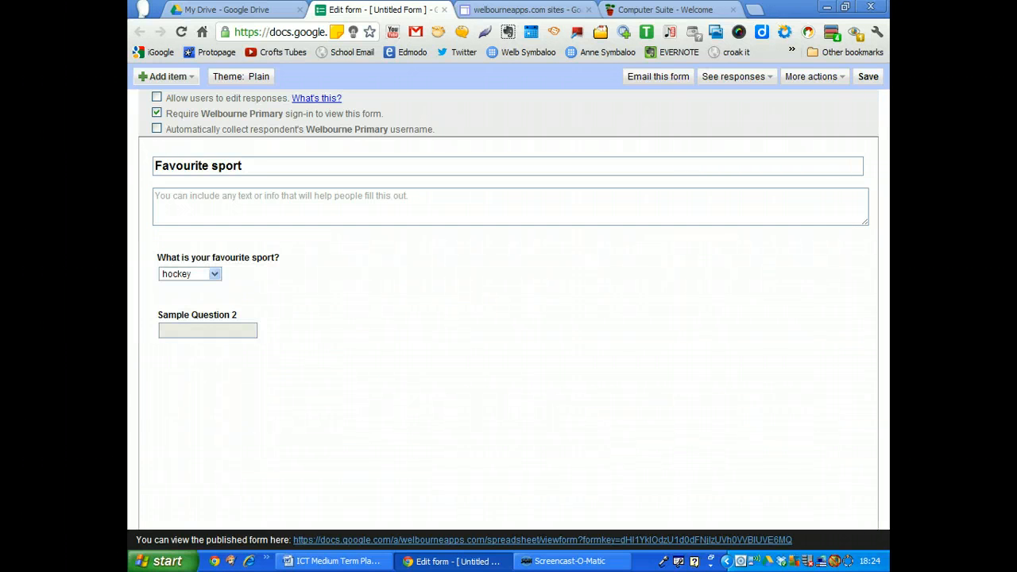
# Save the form and apply the Lemon Wallpaper theme.
pyautogui.click(868, 76)
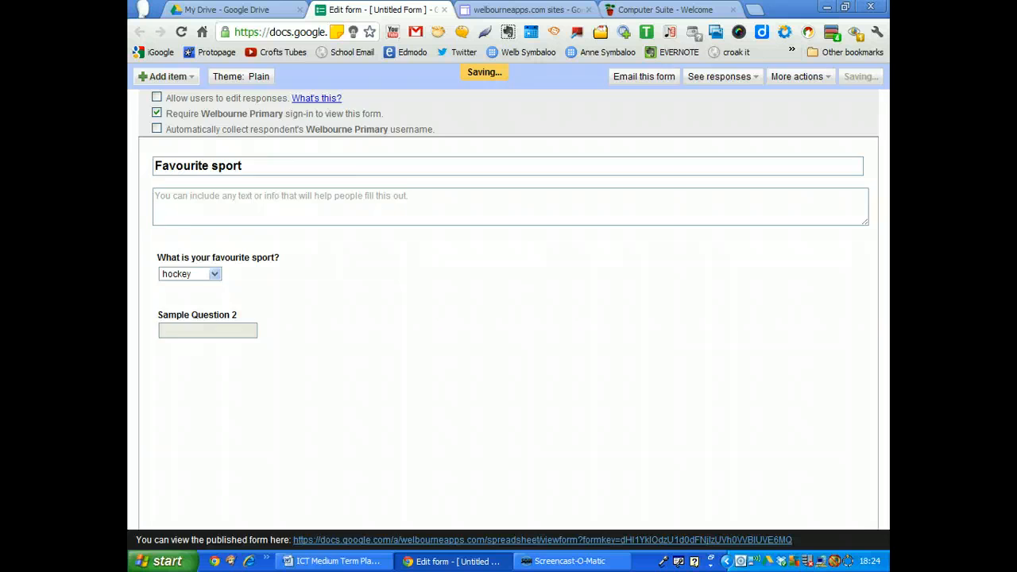
pyautogui.click(241, 76)
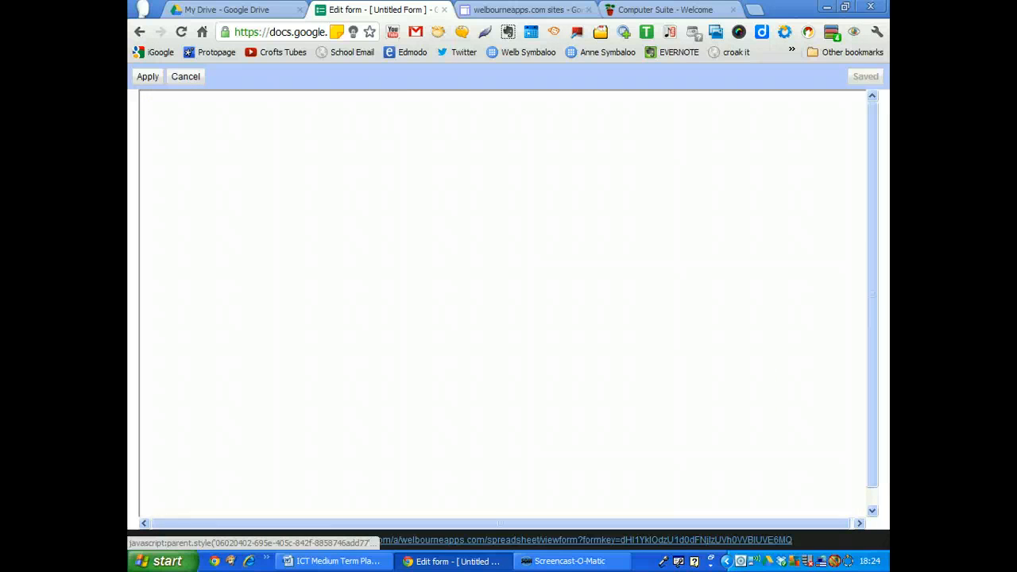
pyautogui.click(147, 76)
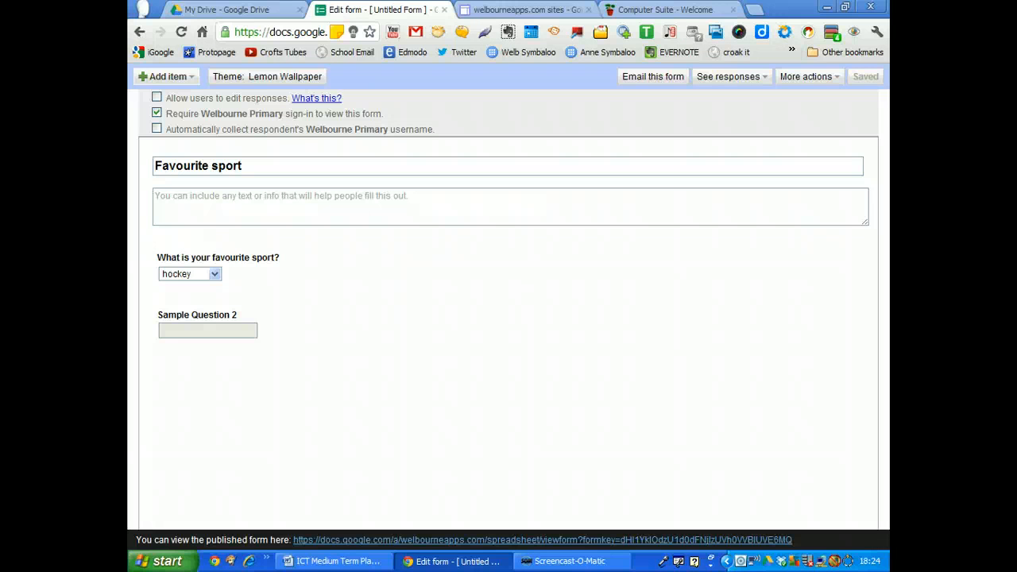
# Copy the form's iframe embed code from More actions > Embed.
pyautogui.click(804, 77)
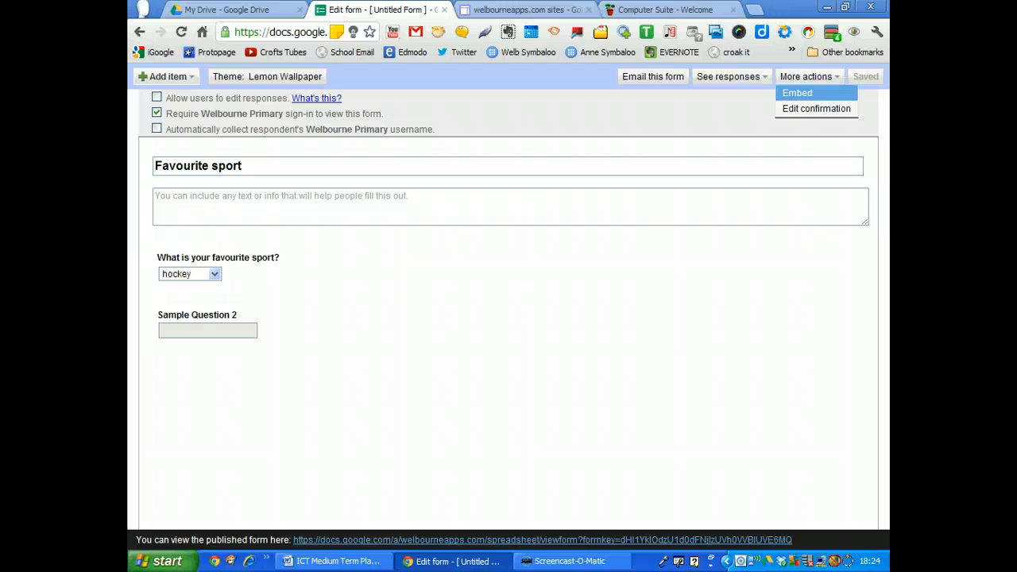
pyautogui.click(797, 93)
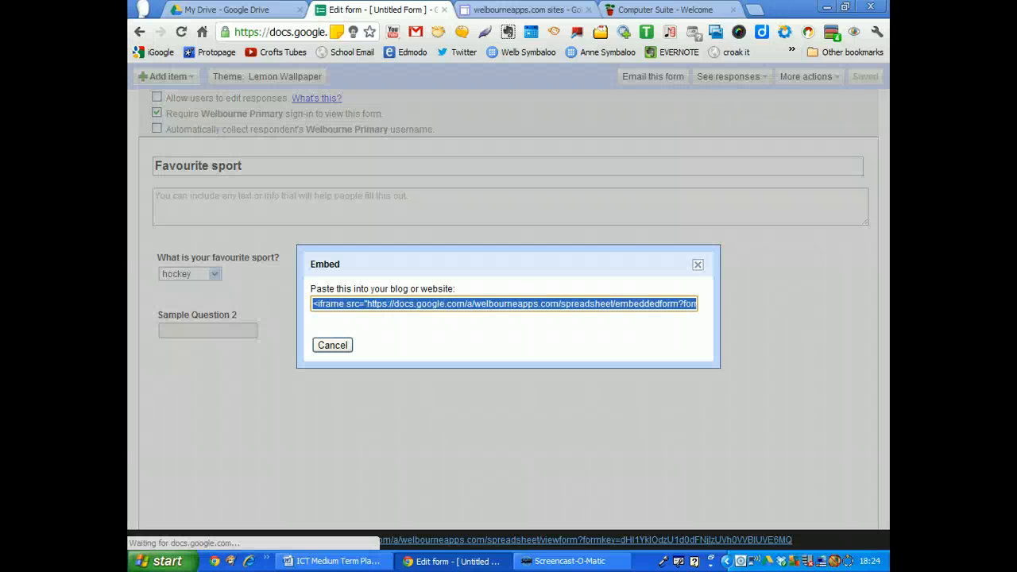
pyautogui.rightClick(504, 303)
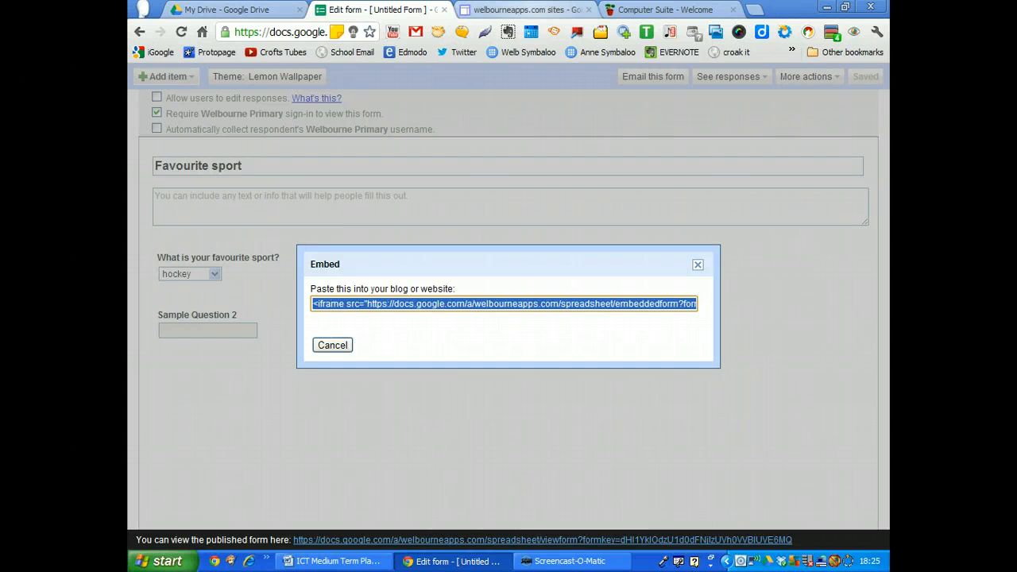
pyautogui.click(520, 9)
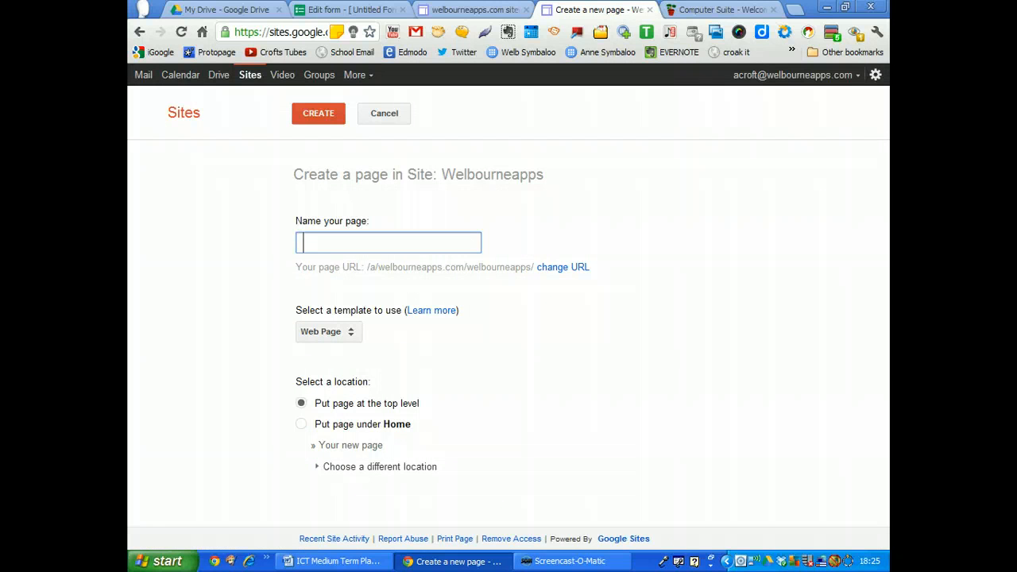
# Create a top-level web page named 'Form' on the Welbourneapps site.
pyautogui.write('Form')
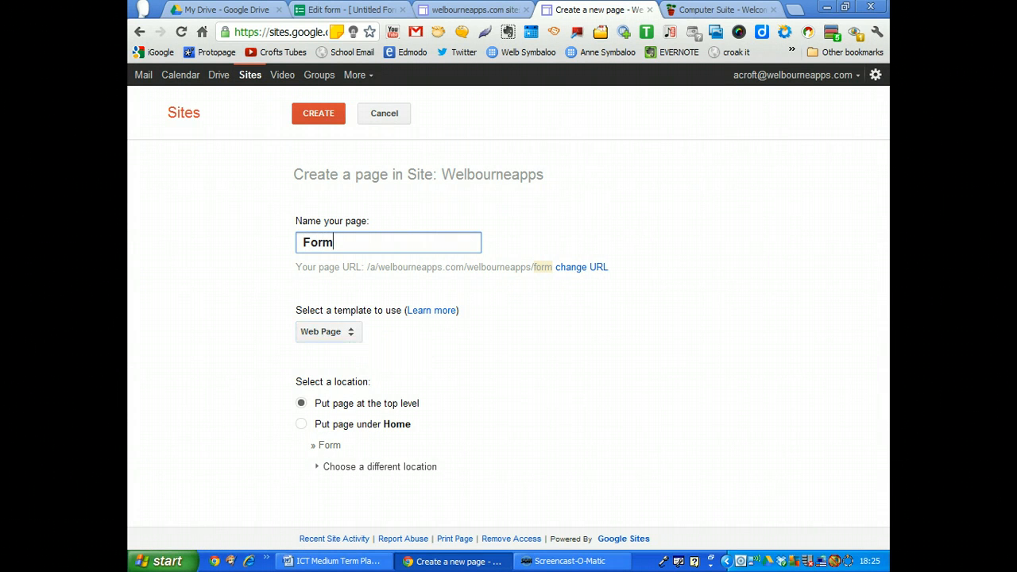
pyautogui.click(318, 113)
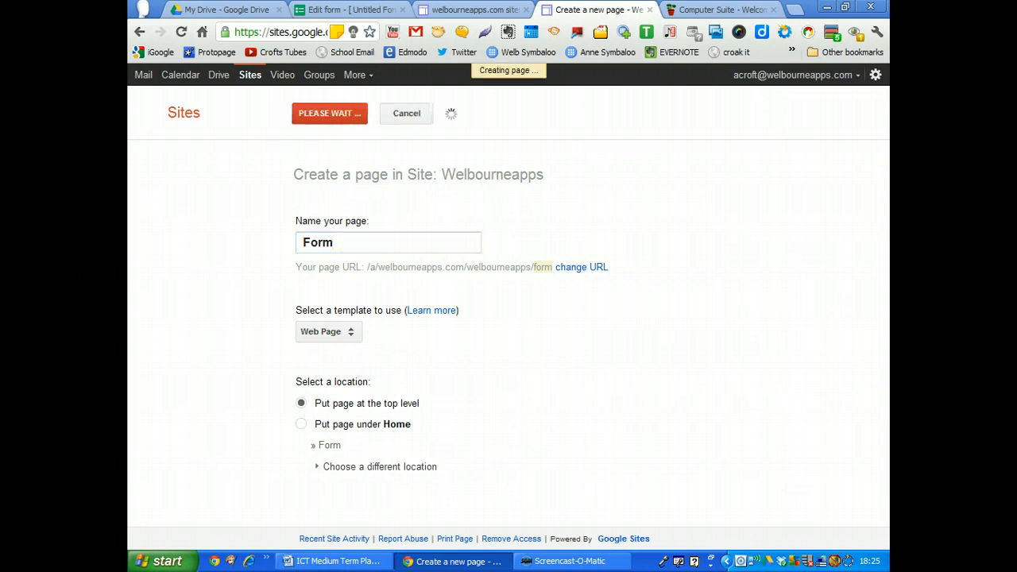
pyautogui.click(329, 113)
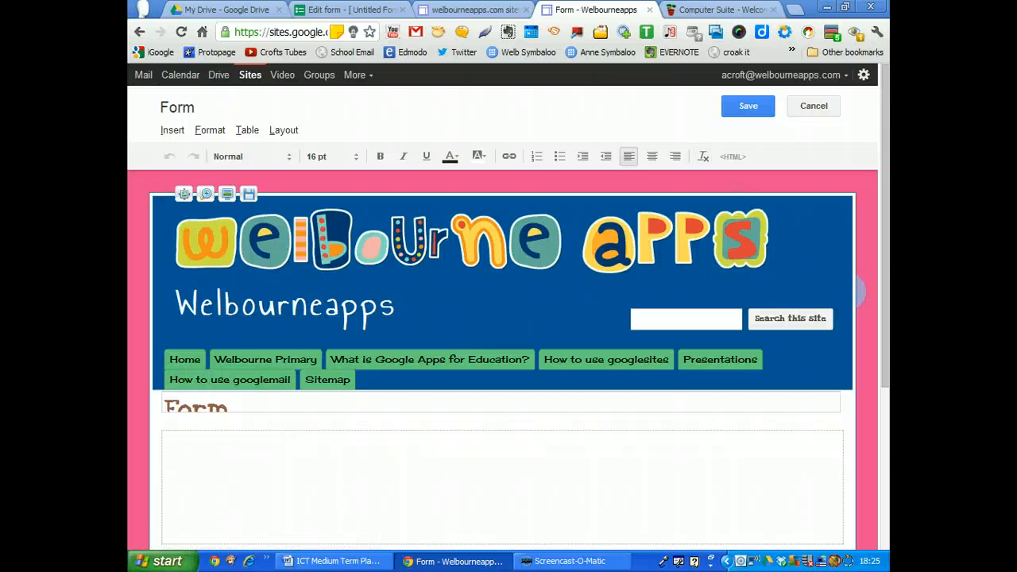
pyautogui.moveTo(732, 155)
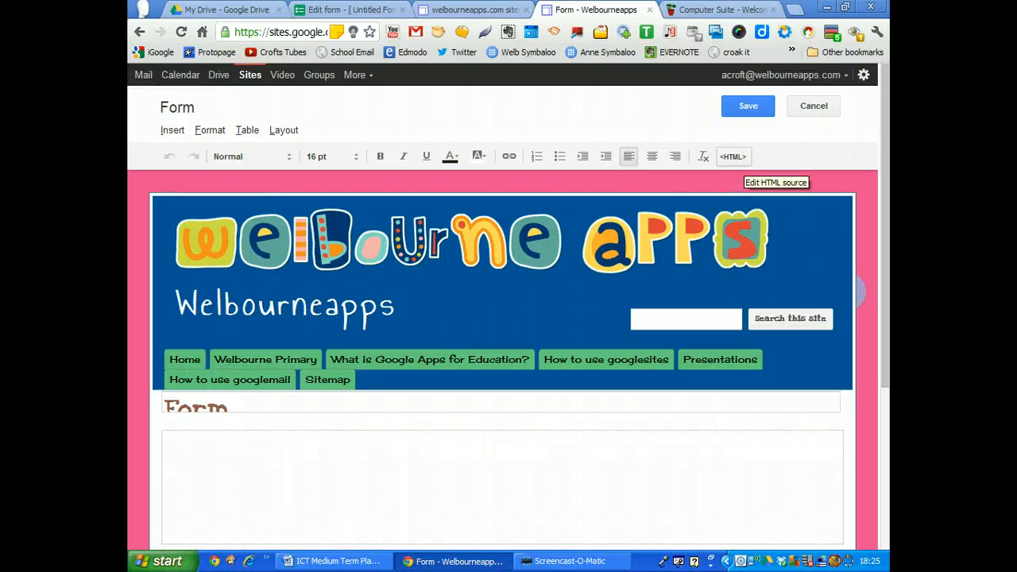
# Paste the form's iframe code into the Form page HTML and save the page.
pyautogui.click(732, 156)
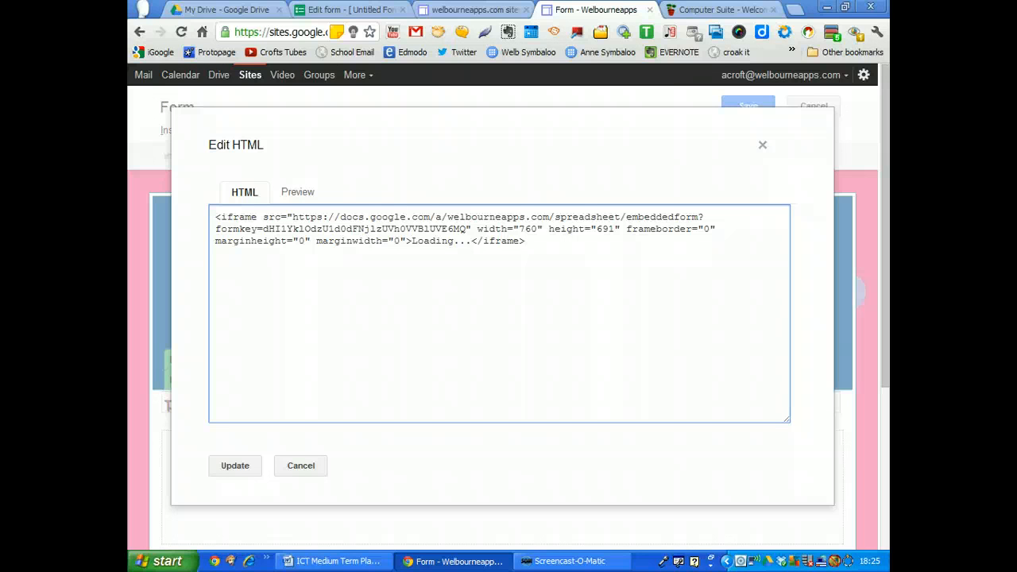
pyautogui.click(234, 465)
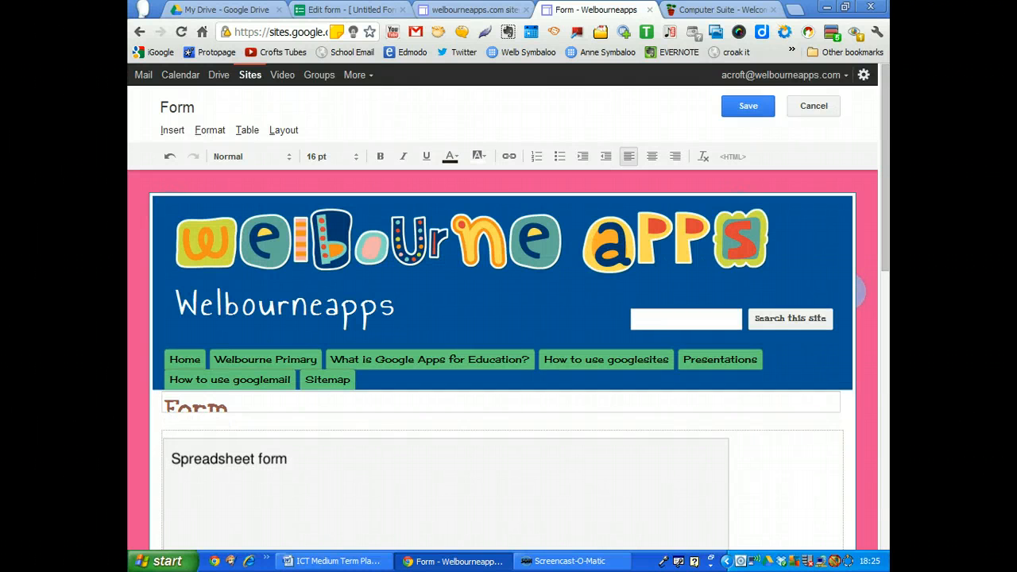
pyautogui.click(747, 106)
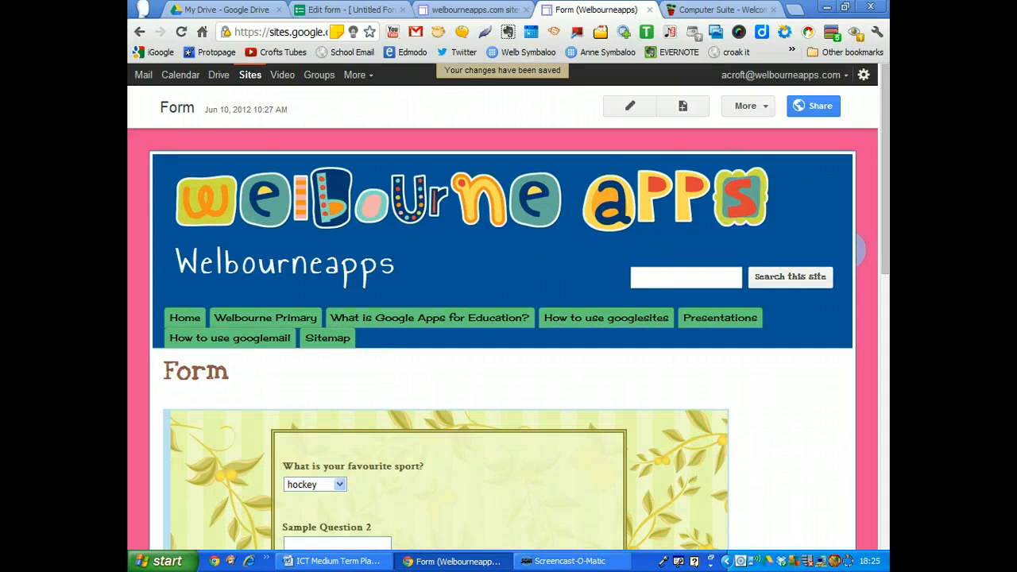
pyautogui.scroll(-3)
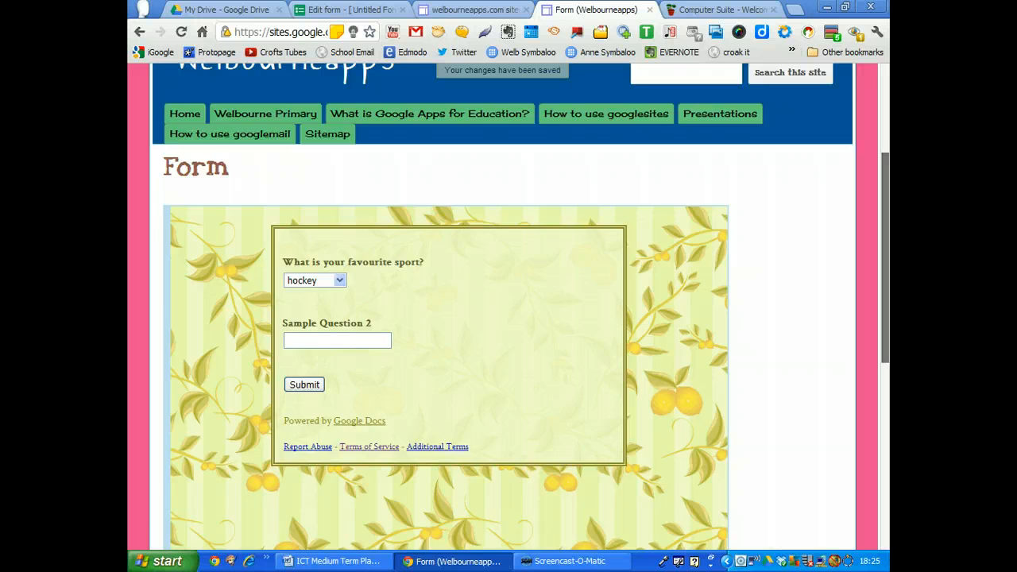
pyautogui.scroll(3)
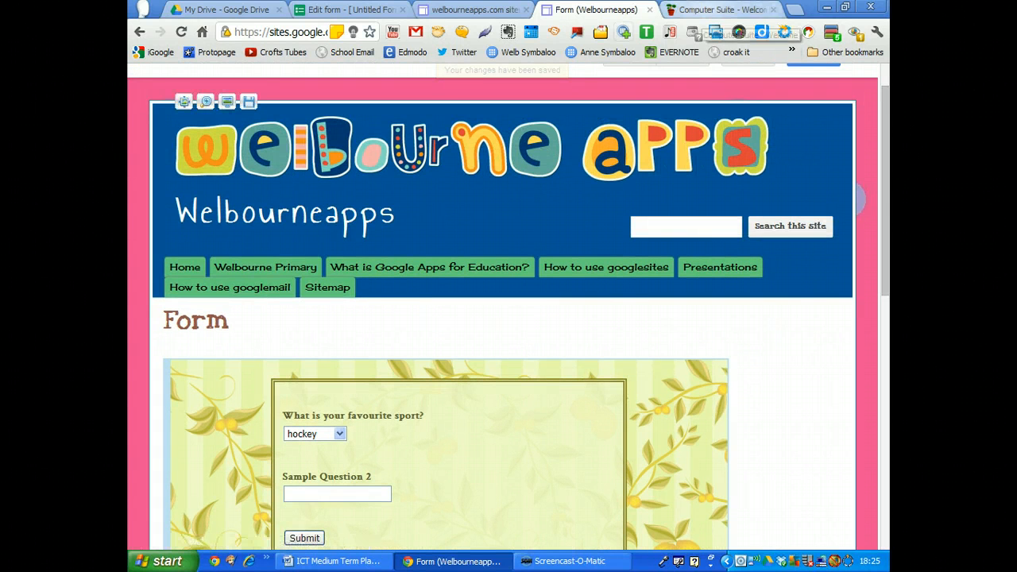
# Create a new page named 'Form' on the Computer Suite wiki.
pyautogui.click(719, 10)
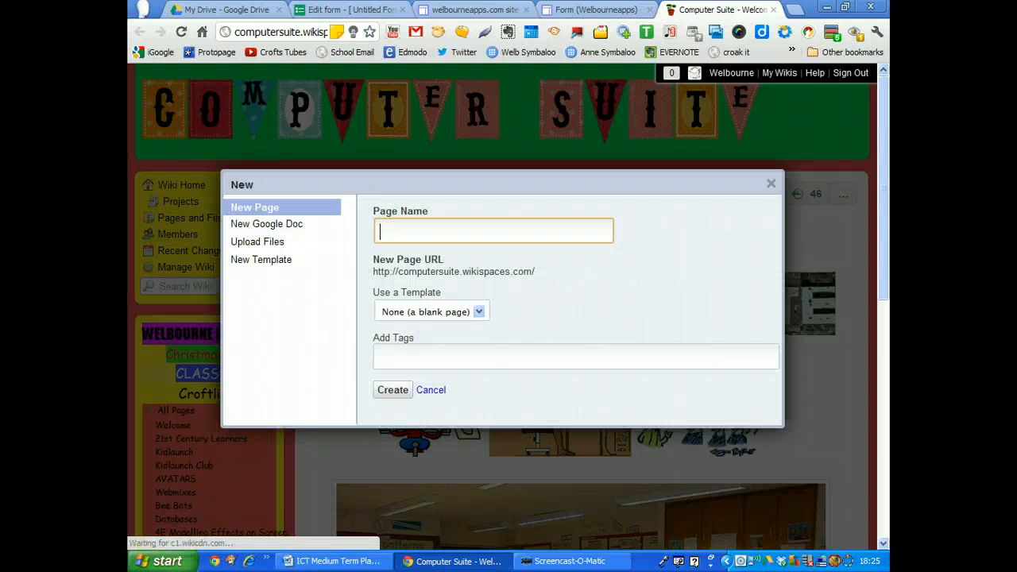
pyautogui.write('Form')
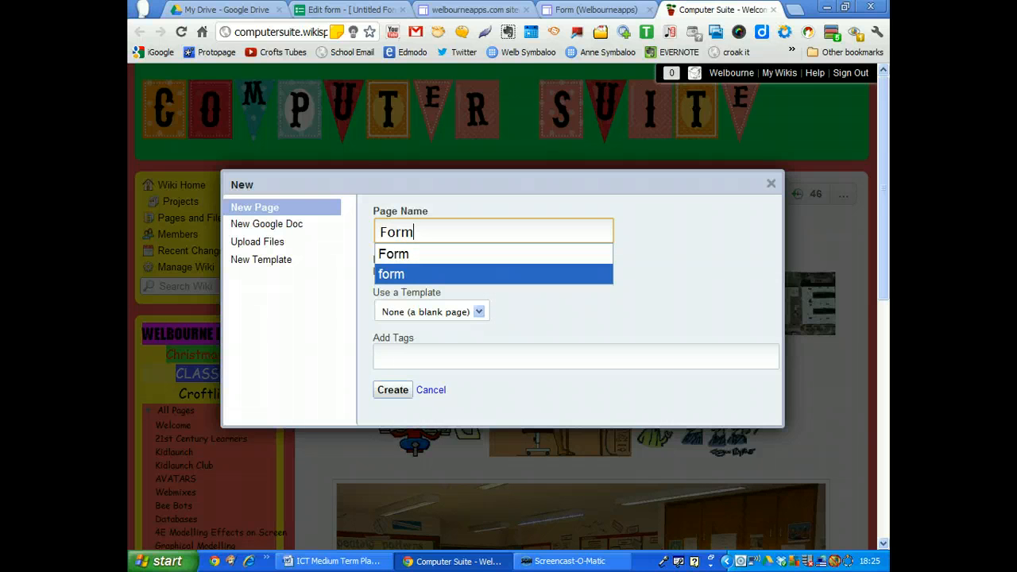
pyautogui.click(392, 390)
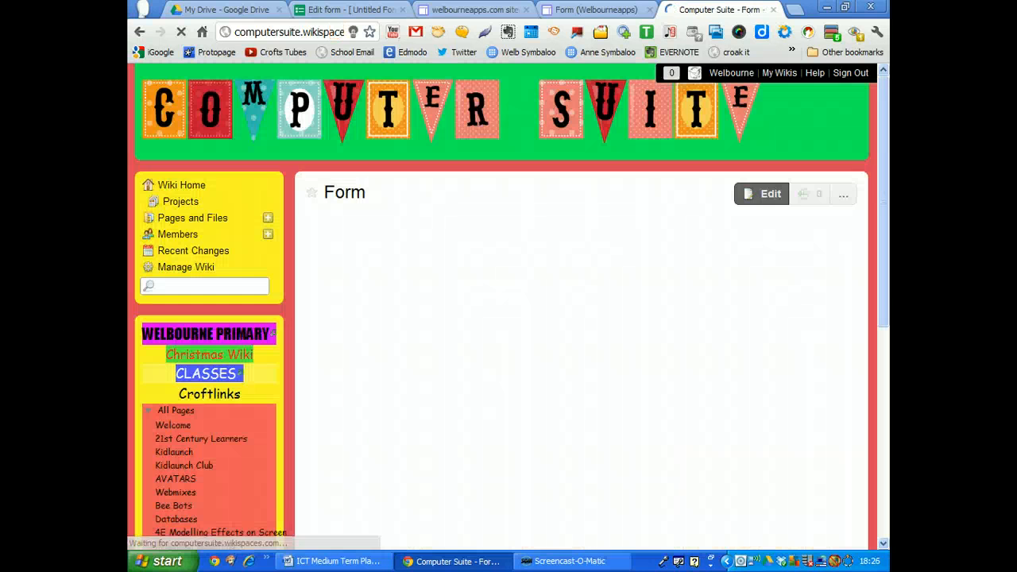
# Embed the form in the page with an Other widget and save.
pyautogui.click(769, 193)
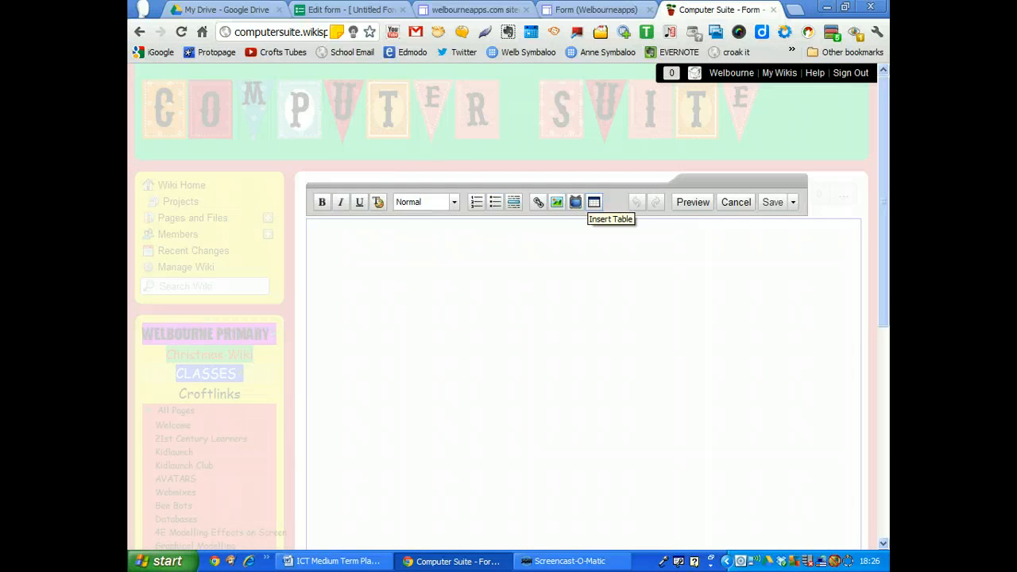
pyautogui.click(575, 202)
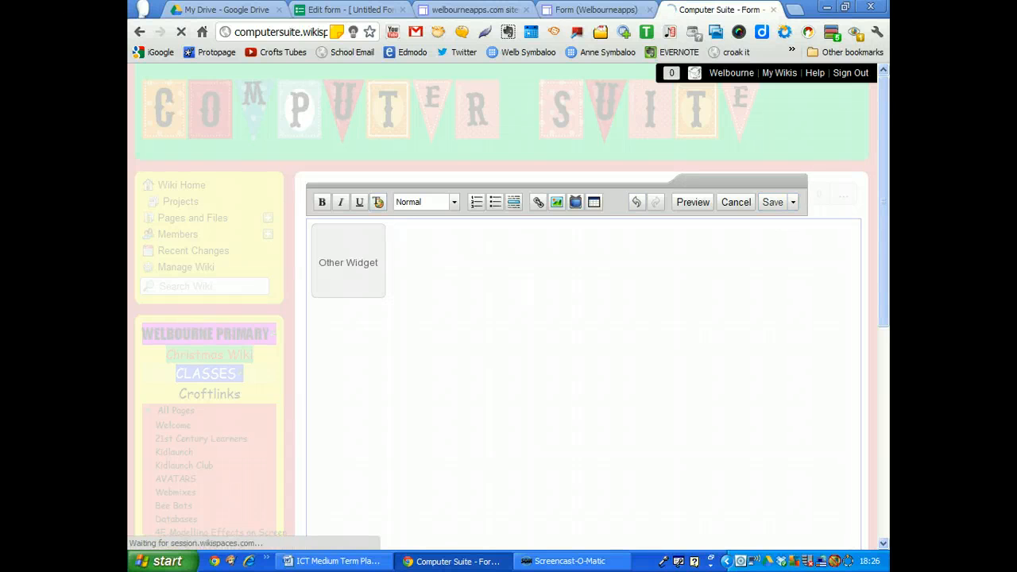
pyautogui.click(771, 201)
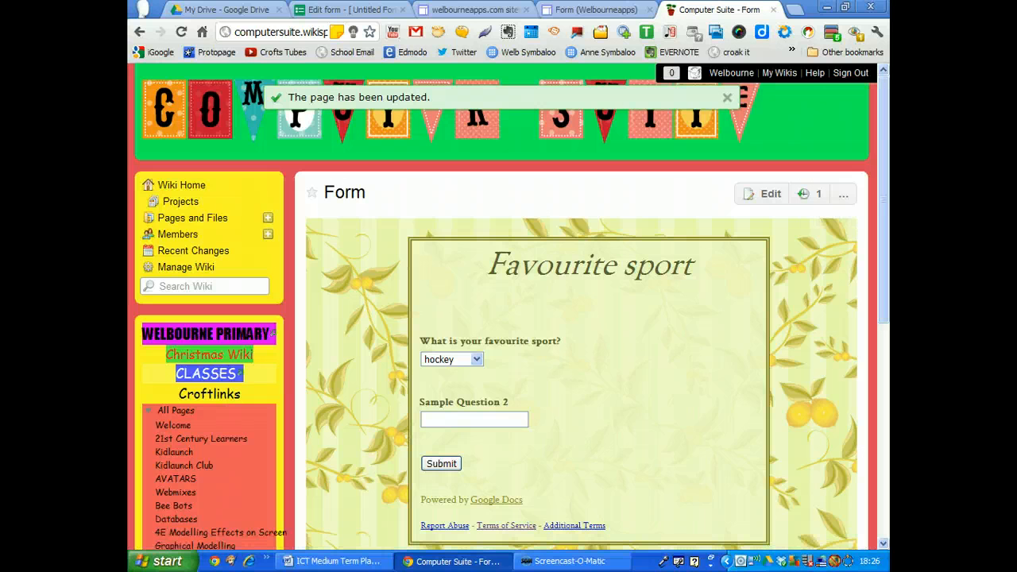
# Submit a test response choosing football in the embedded form.
pyautogui.scroll(-3)
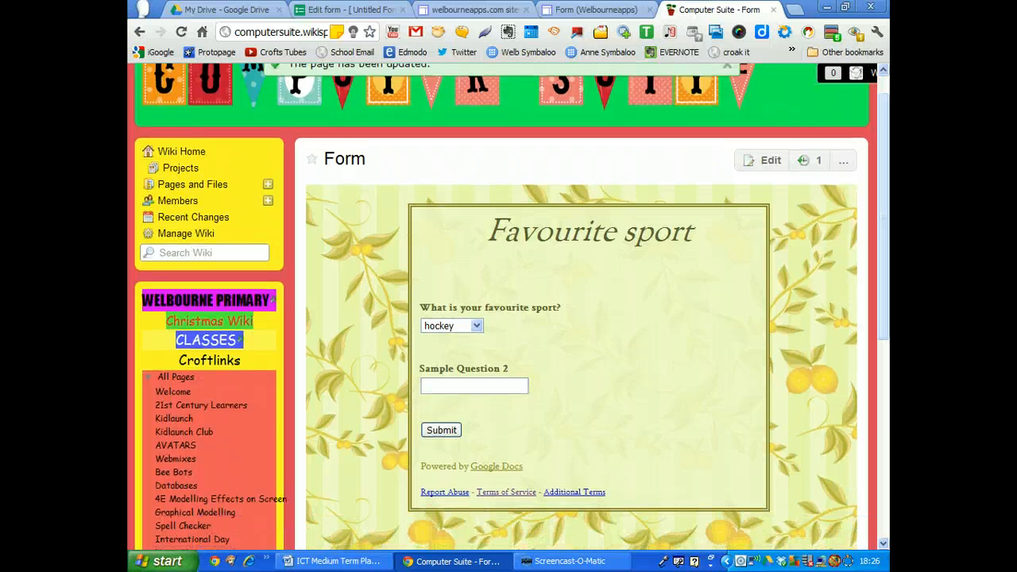
pyautogui.click(452, 326)
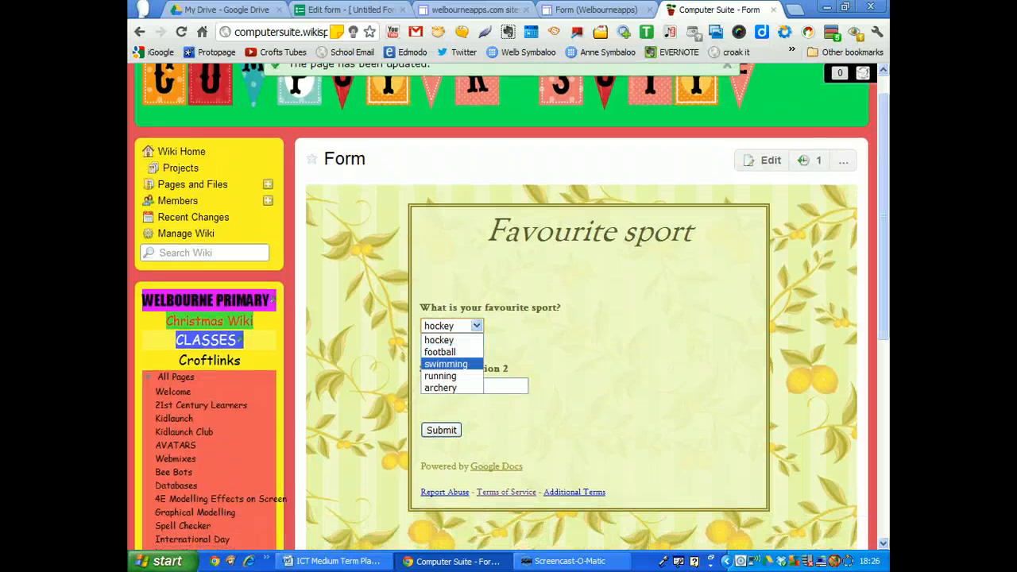
pyautogui.click(439, 351)
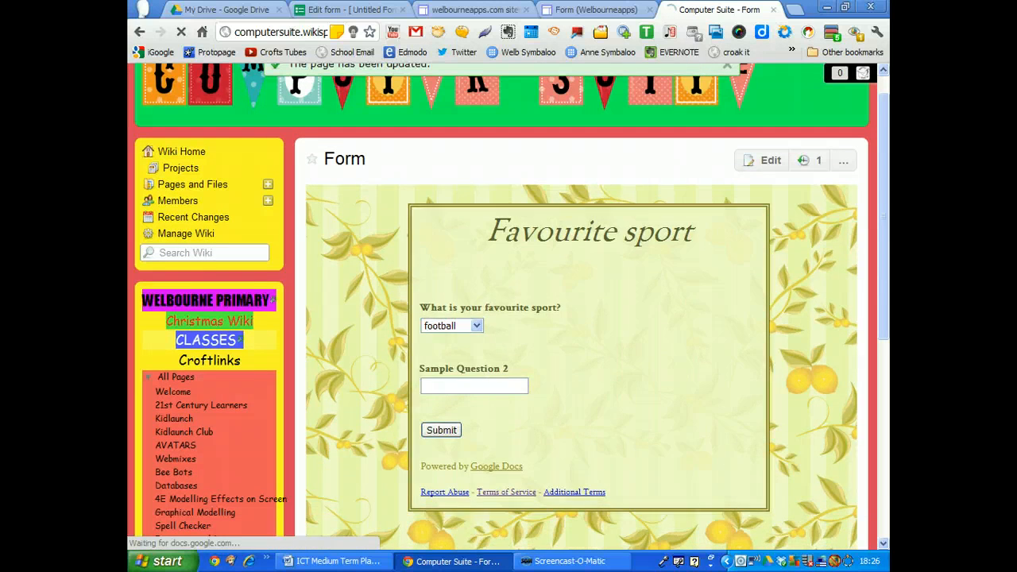
pyautogui.click(441, 430)
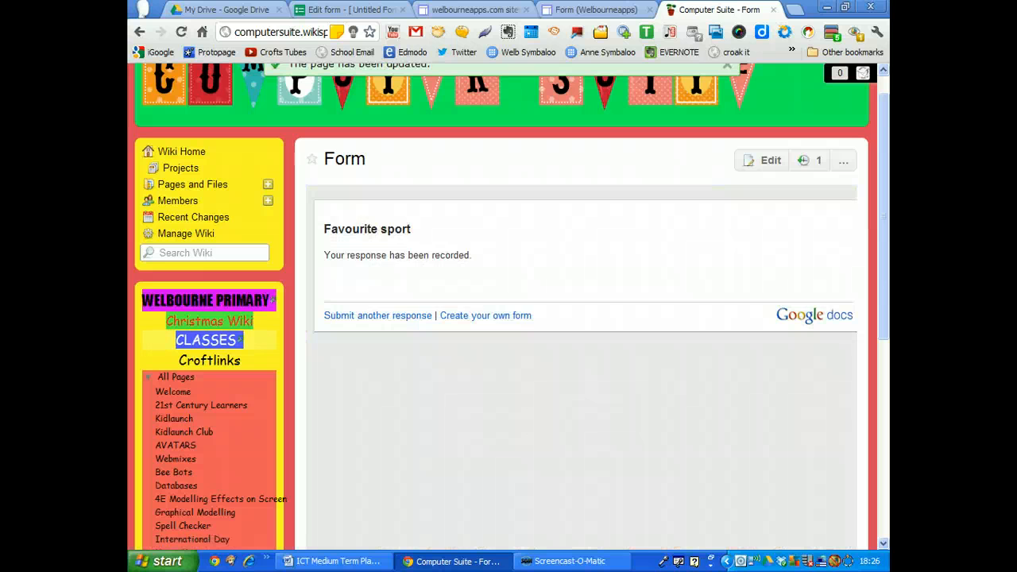
# Submit a second test response choosing swimming, then reset the form.
pyautogui.click(377, 315)
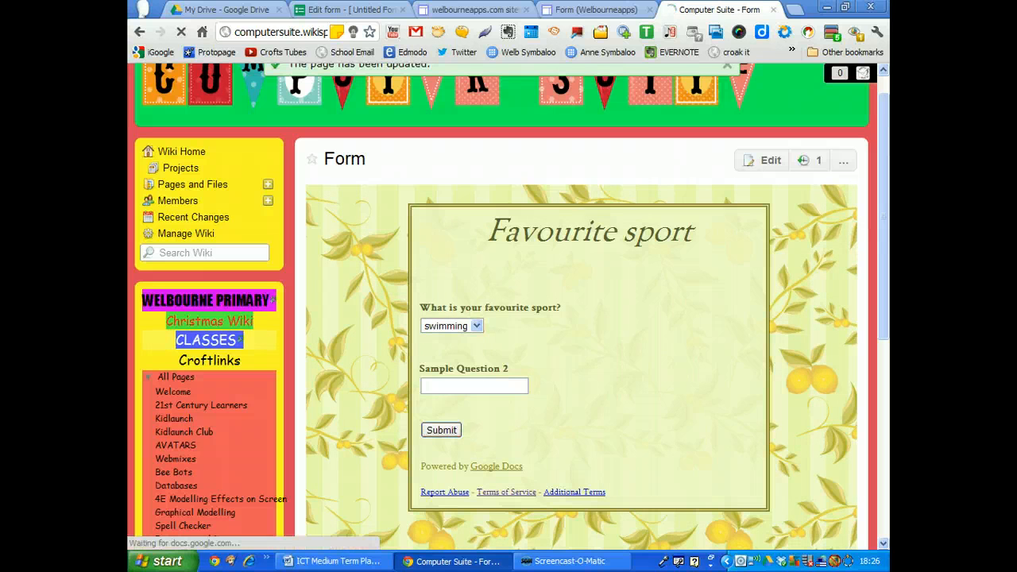
pyautogui.click(441, 430)
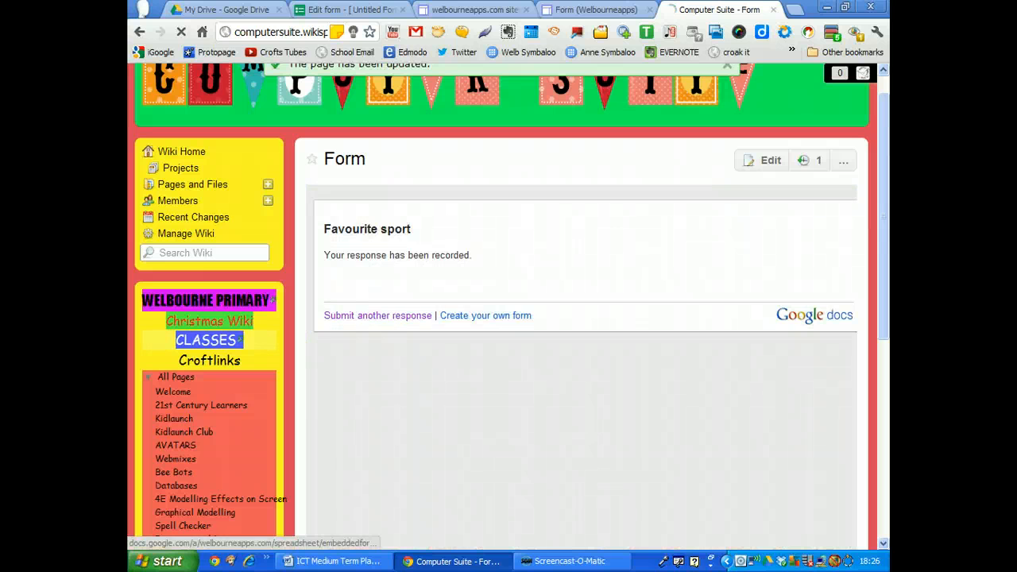
pyautogui.click(377, 315)
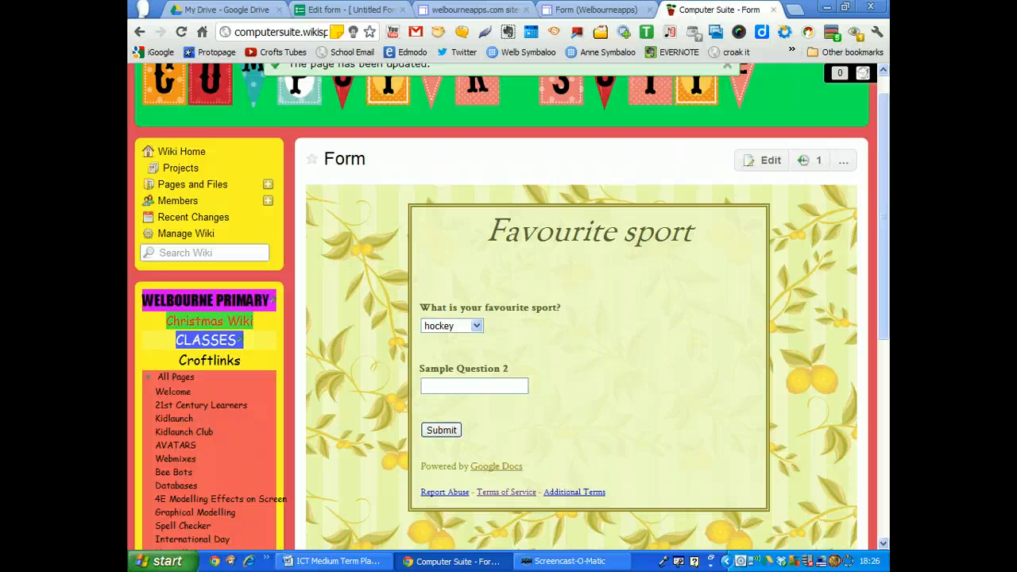
# Delete Sample Question 2, save the form, and switch to the Google Sites list.
pyautogui.click(349, 9)
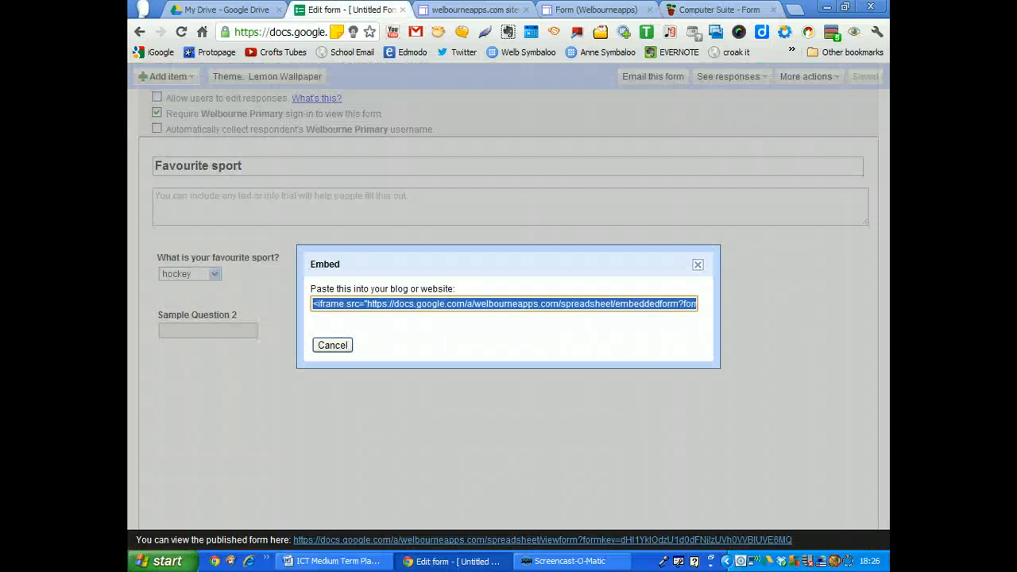
pyautogui.click(332, 345)
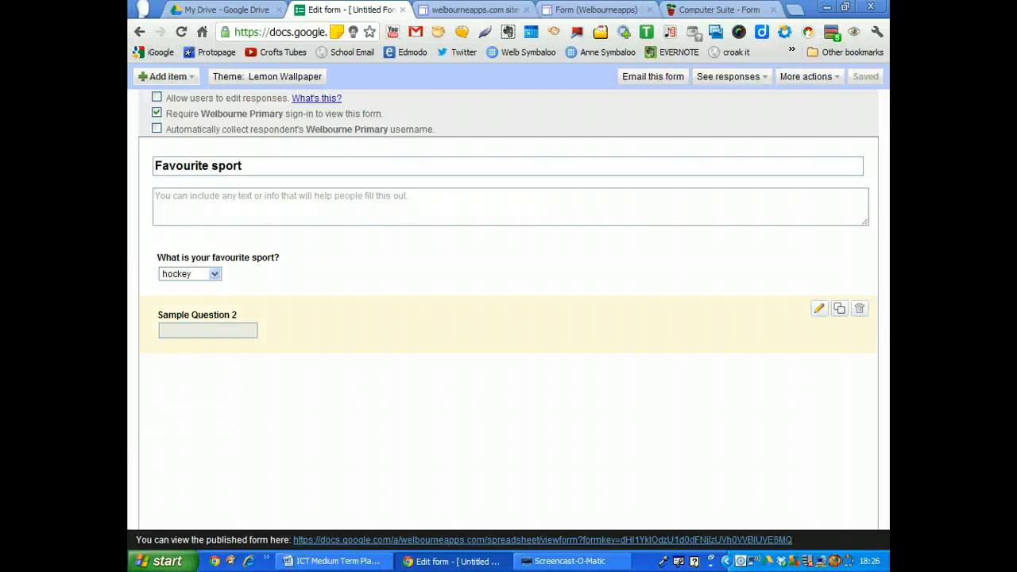
pyautogui.click(859, 309)
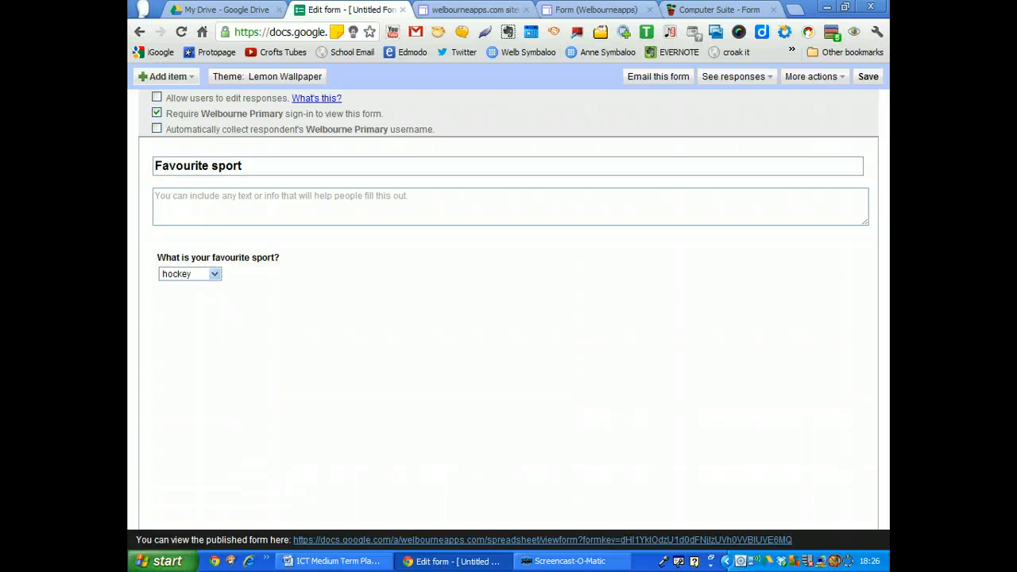
pyautogui.click(868, 76)
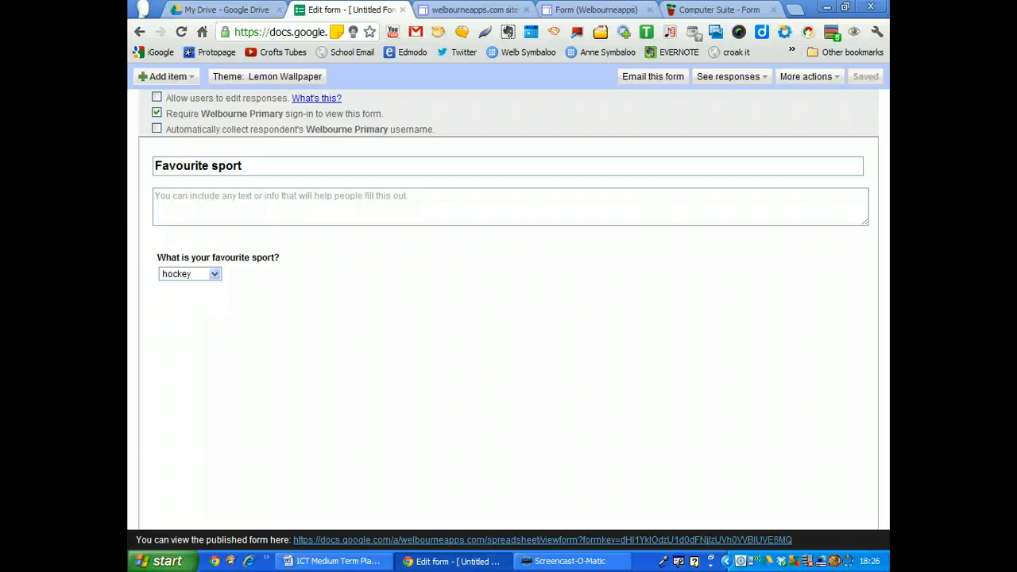
pyautogui.click(473, 10)
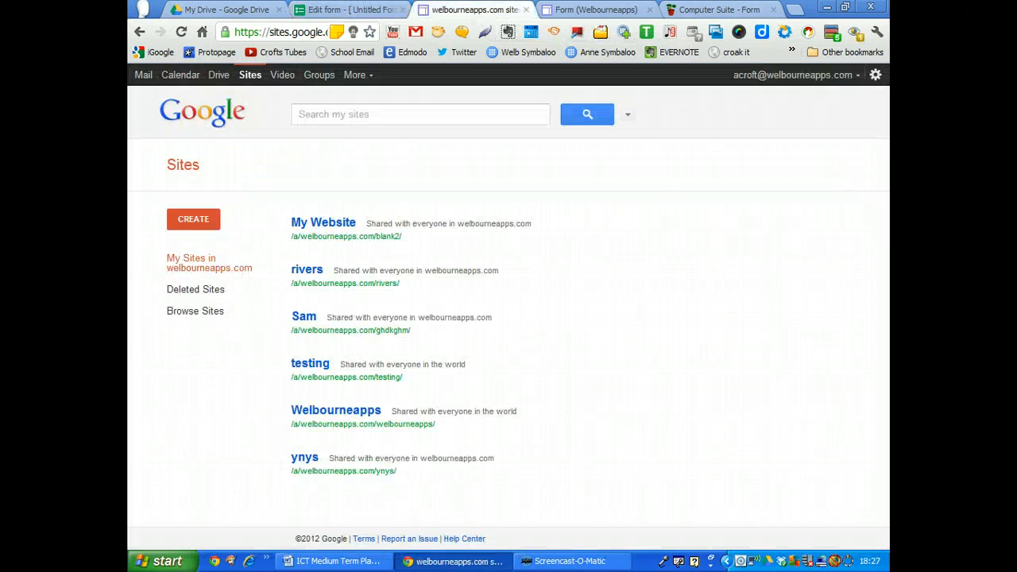
# Reload the Google Sites Form page so Sample Question 2 disappears, then go to the wiki.
pyautogui.click(594, 9)
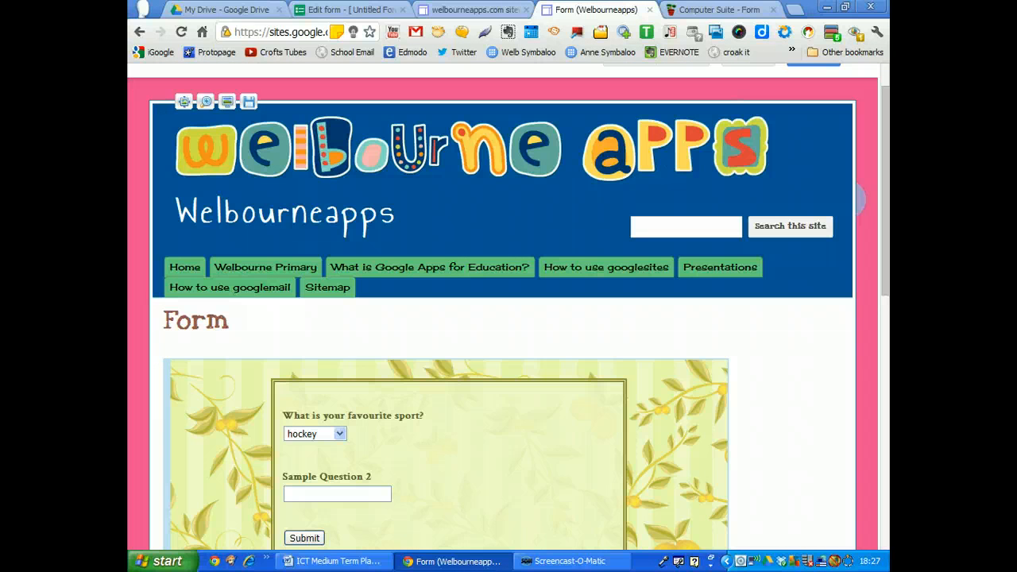
pyautogui.click(304, 538)
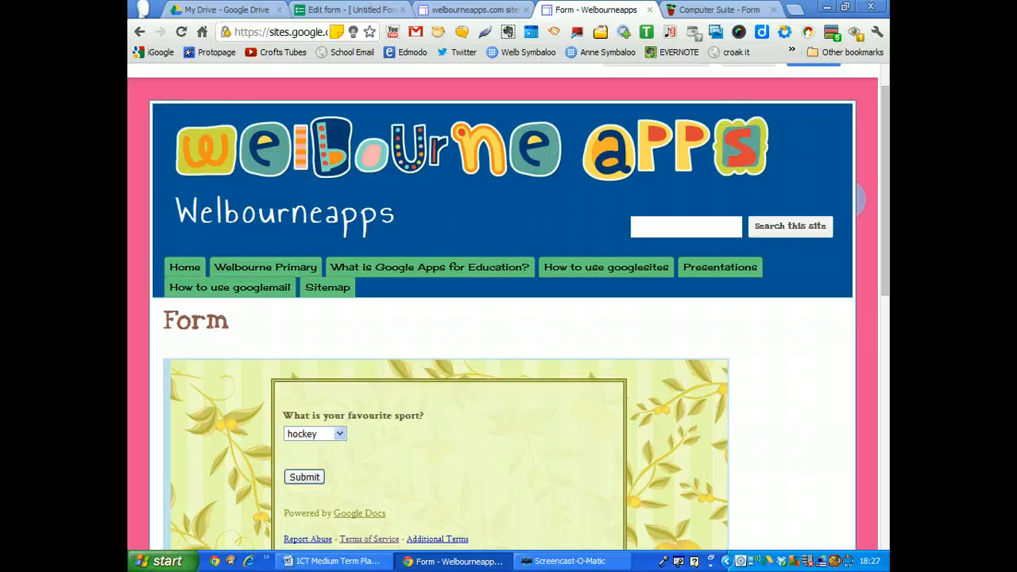
pyautogui.click(715, 8)
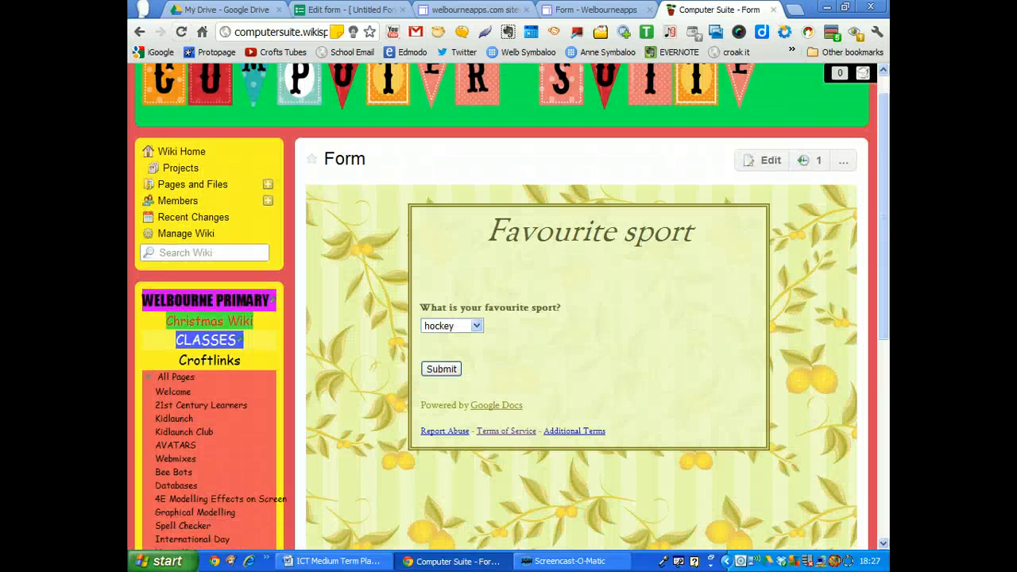
# Submit a 'running' response through the embedded form and start another response.
pyautogui.click(451, 326)
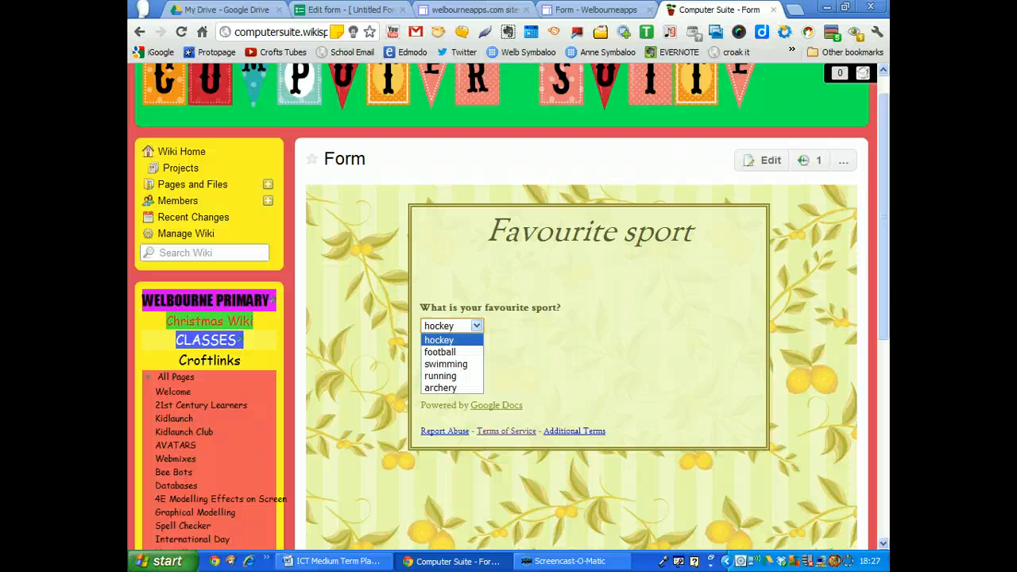
pyautogui.click(440, 375)
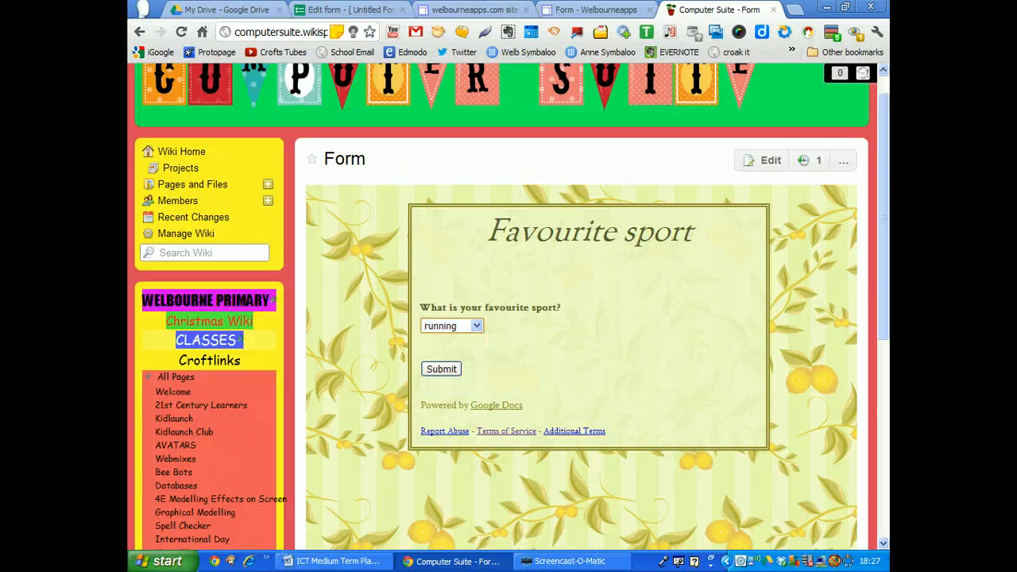
pyautogui.click(441, 369)
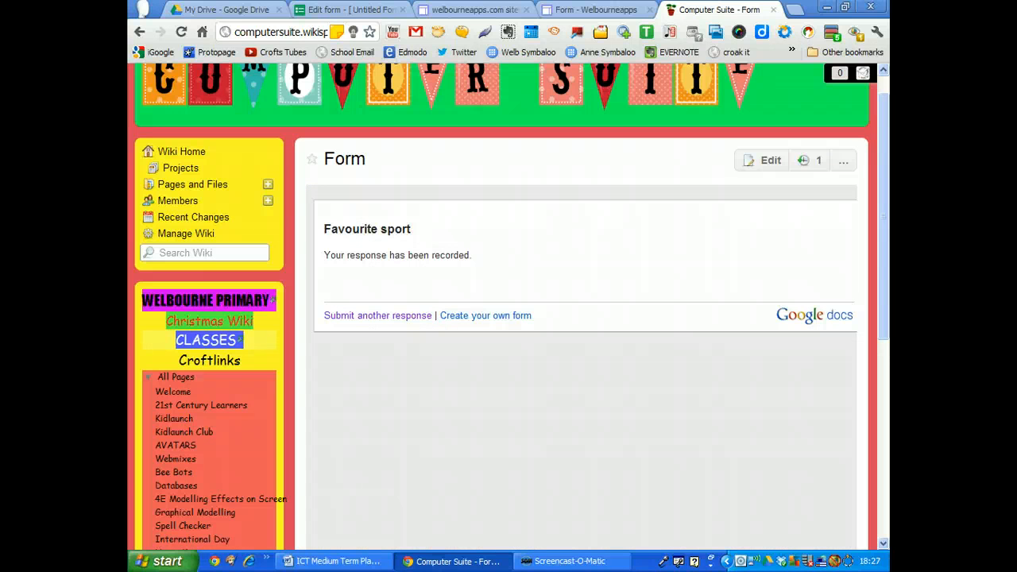
pyautogui.click(377, 315)
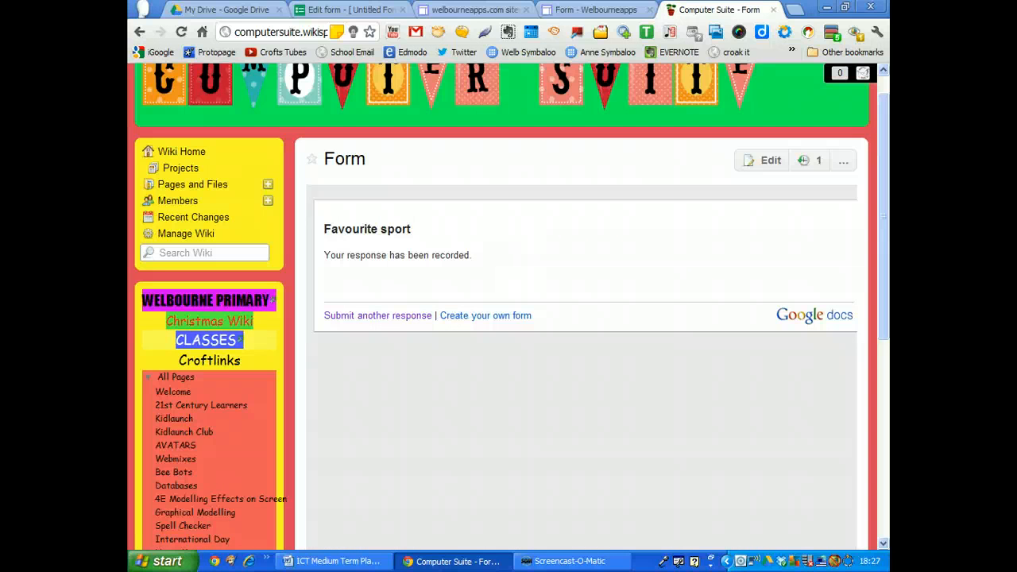
pyautogui.click(377, 315)
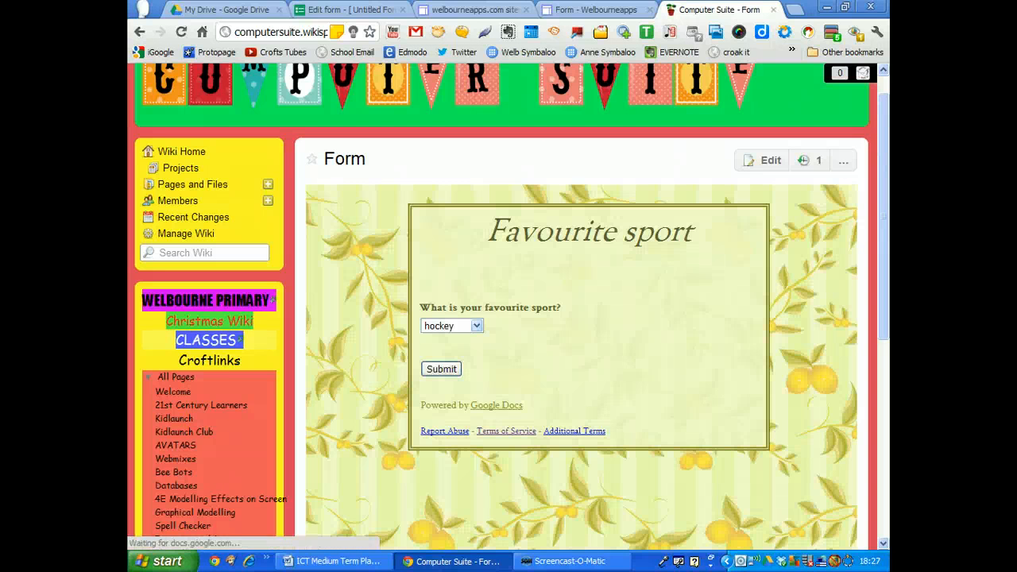
# Submit a 'football' response, then return to the form editor.
pyautogui.click(451, 325)
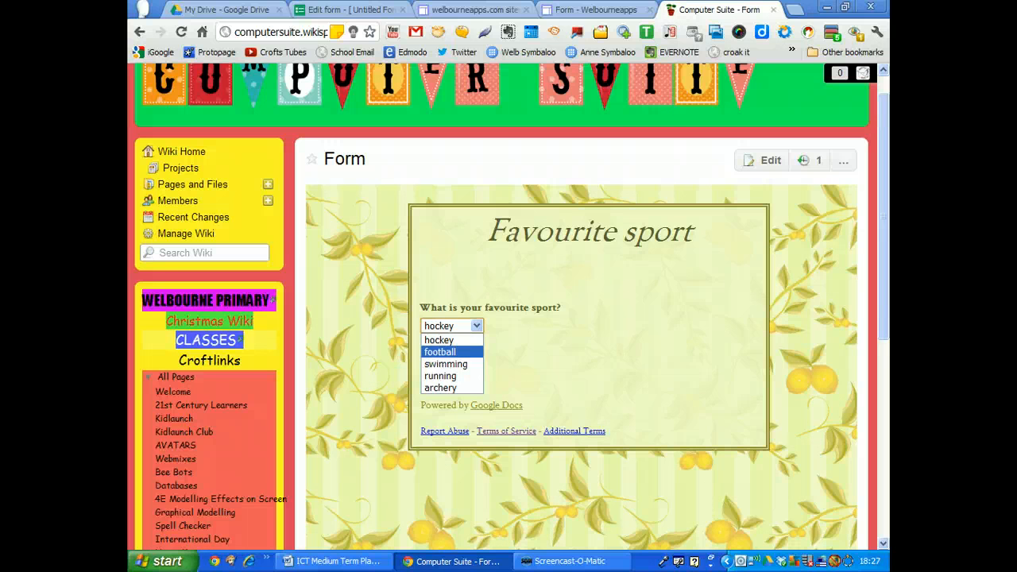
pyautogui.click(439, 351)
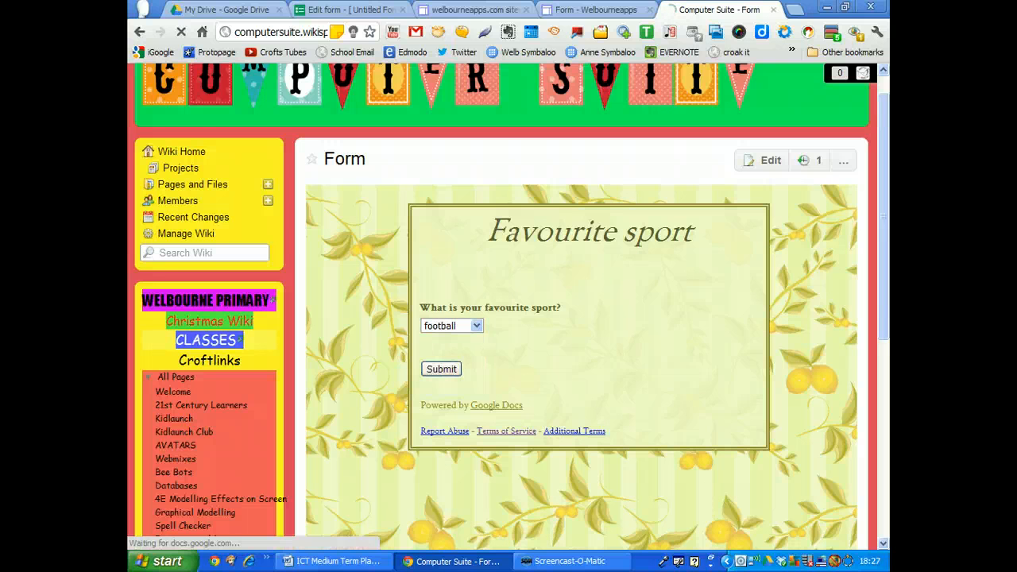
pyautogui.click(440, 369)
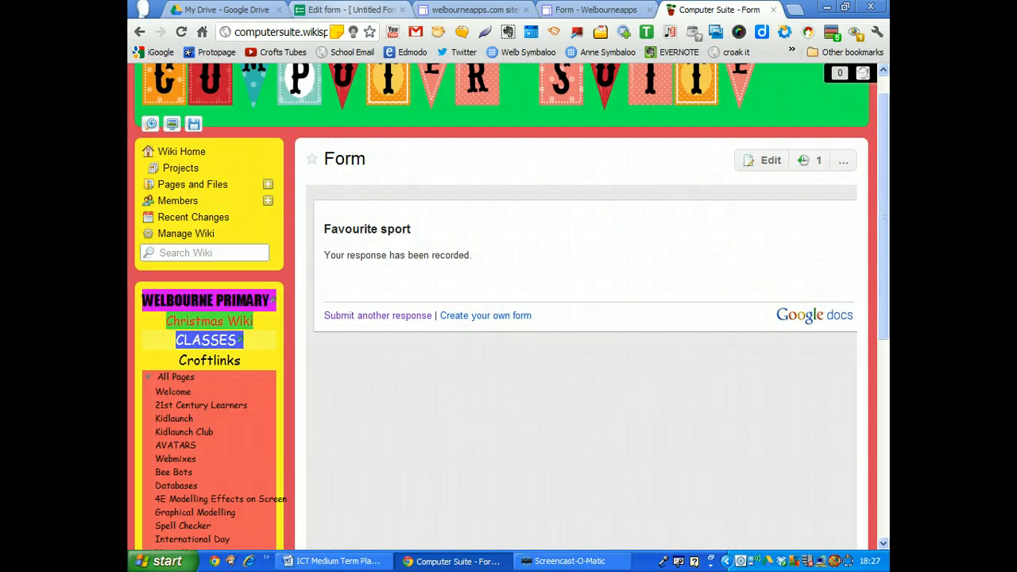
pyautogui.click(349, 9)
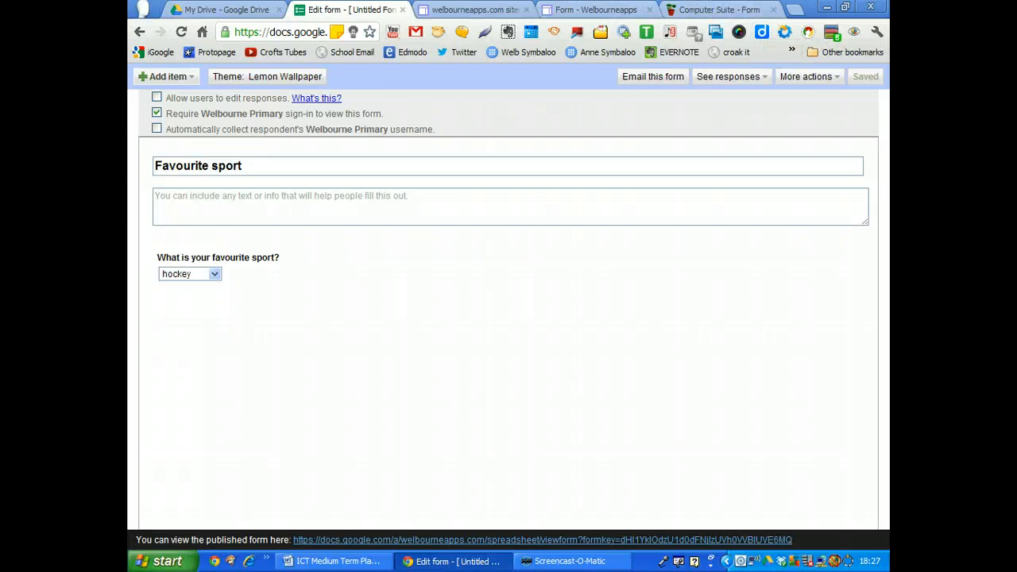
# Choose to view the Favourite sport responses as a spreadsheet.
pyautogui.click(727, 76)
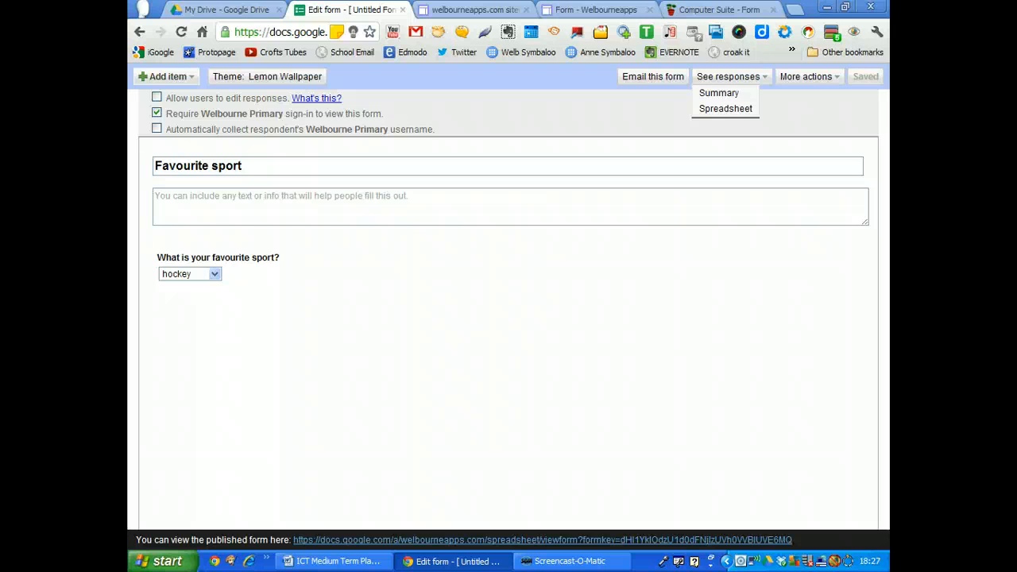
pyautogui.click(222, 9)
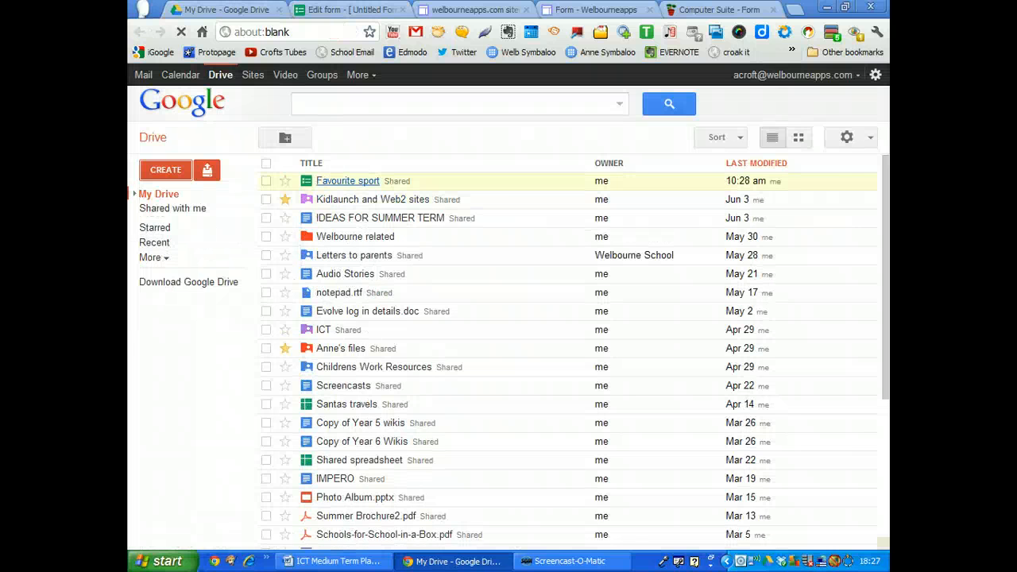
# Open the Favourite sport responses spreadsheet from My Drive.
pyautogui.click(348, 180)
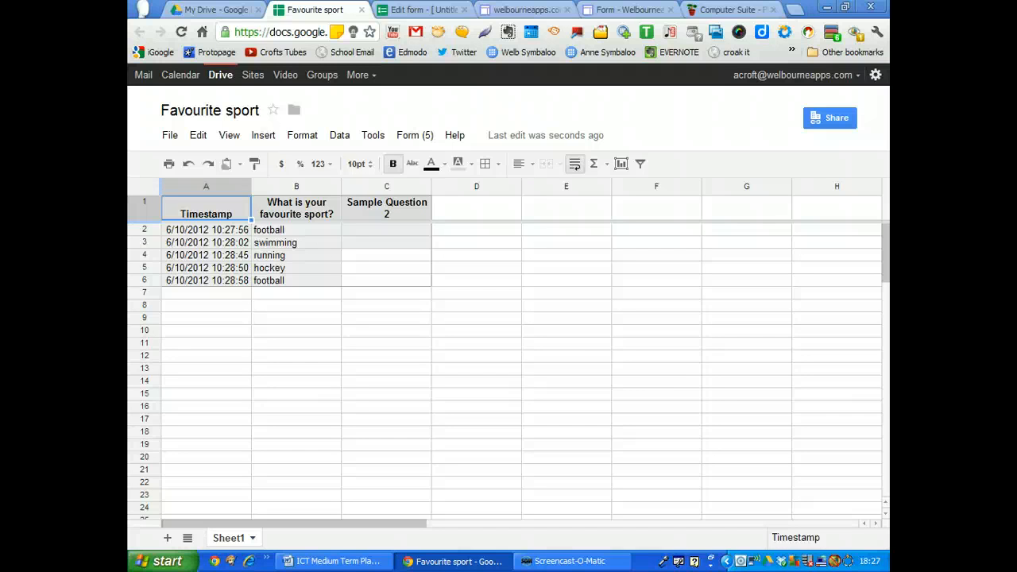
pyautogui.click(212, 10)
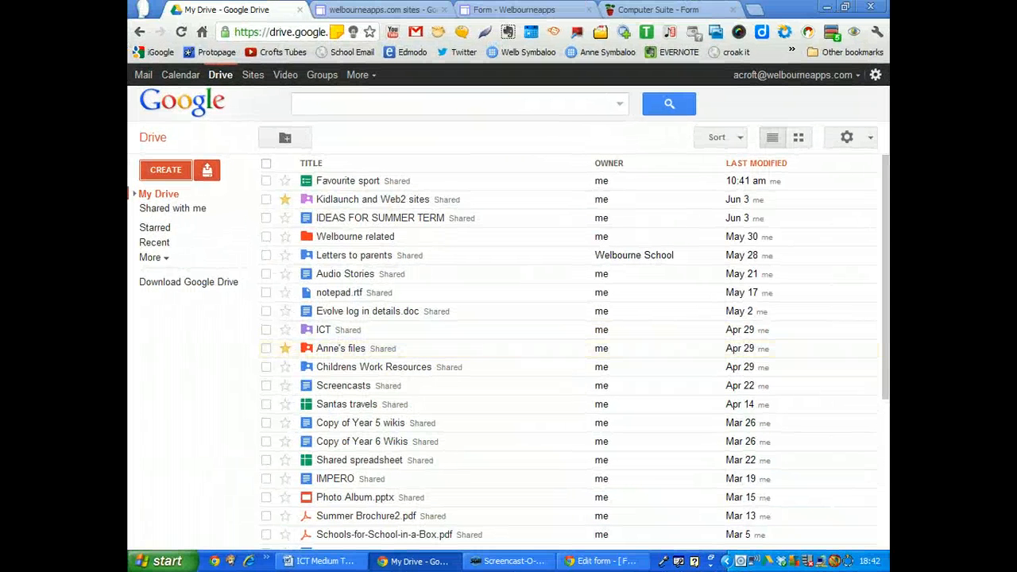
pyautogui.click(347, 181)
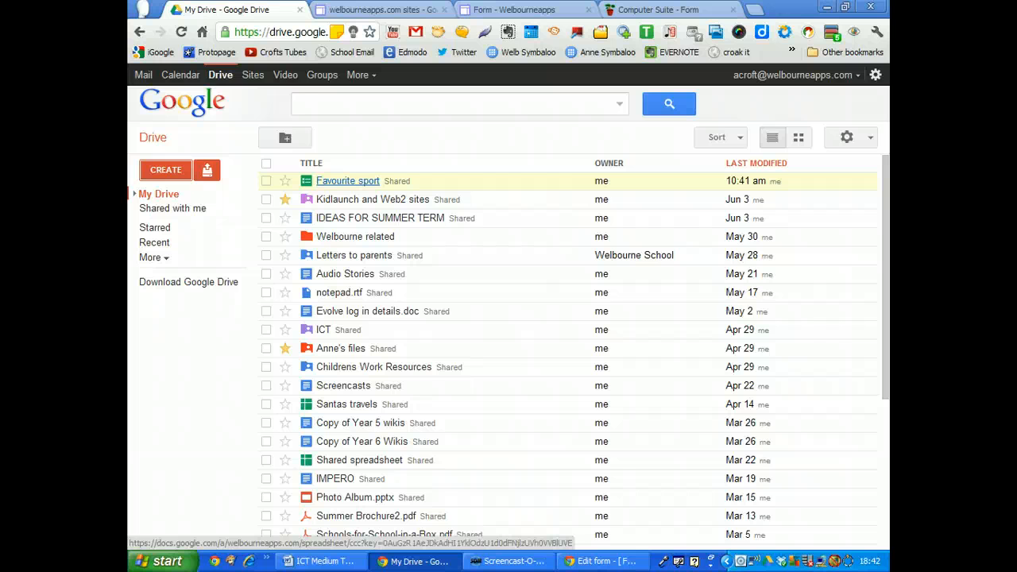
pyautogui.click(348, 180)
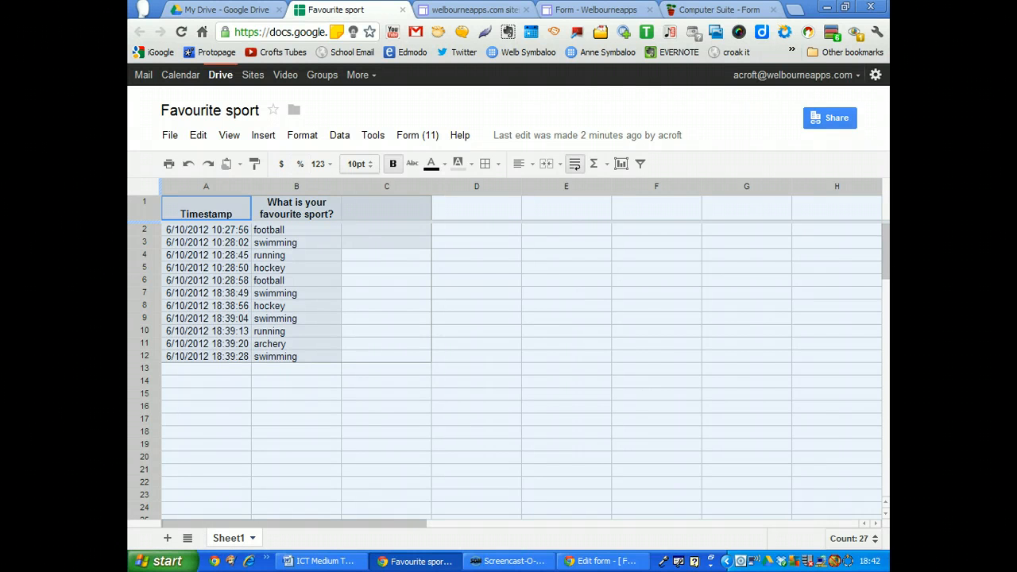
# Set responses to 12pt, clear the timestamps, widen column B and select B14.
pyautogui.click(358, 164)
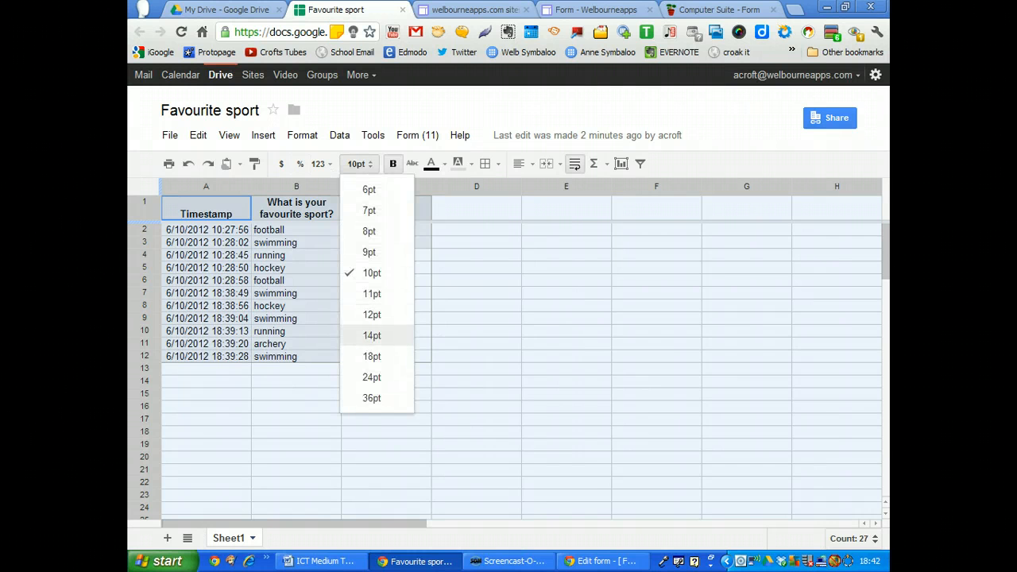
pyautogui.click(371, 314)
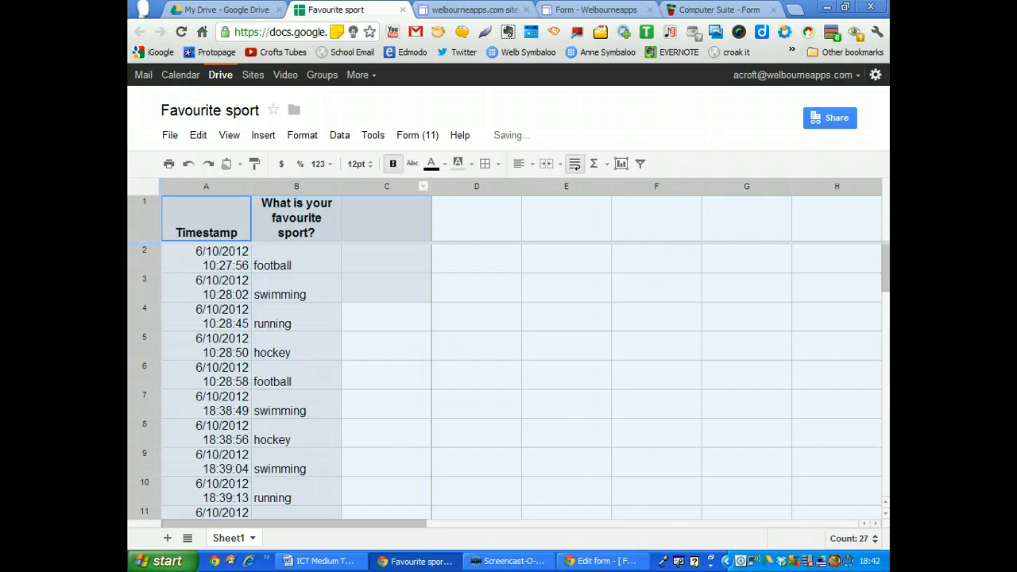
pyautogui.click(566, 317)
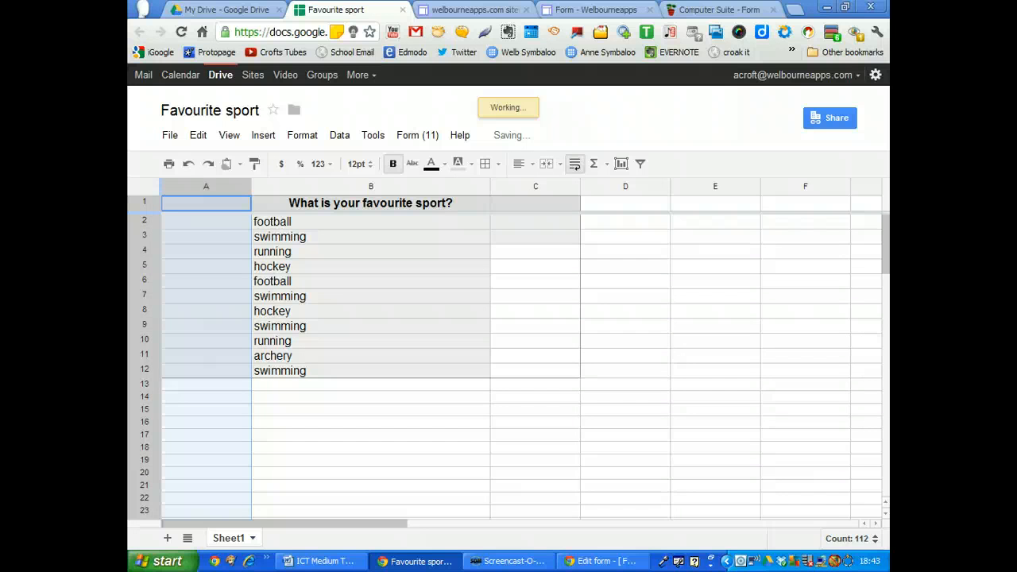
pyautogui.click(371, 409)
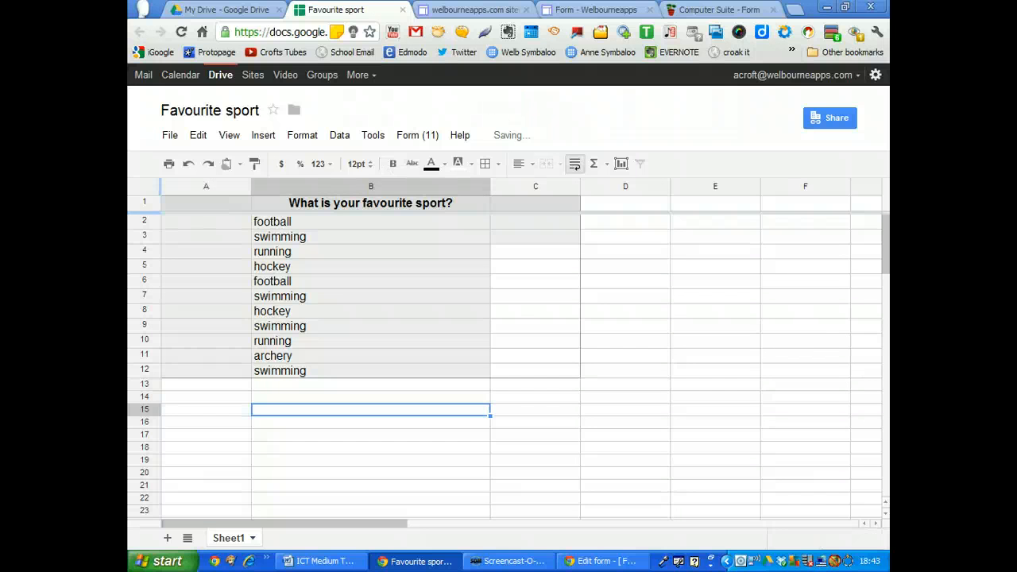
pyautogui.click(370, 396)
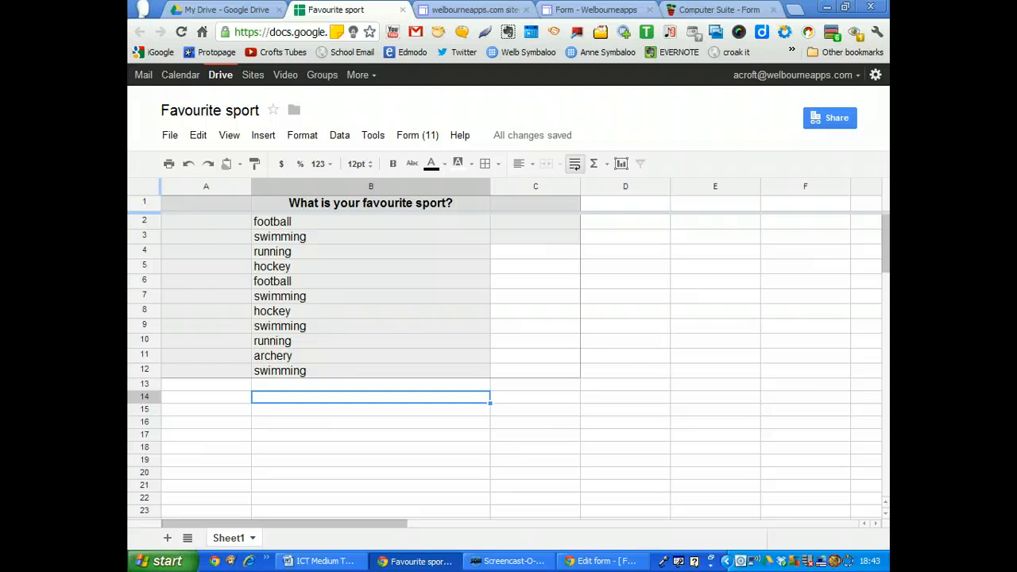
# Enter =COUNTIF(B2:B12,"swimming") in B14, giving a count of 4.
pyautogui.write('=')
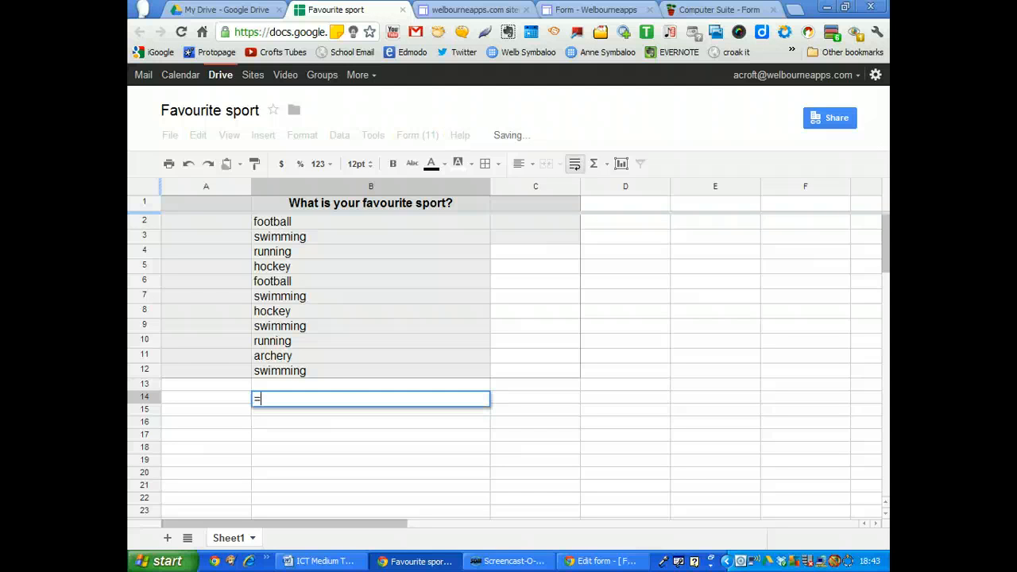
pyautogui.write('C')
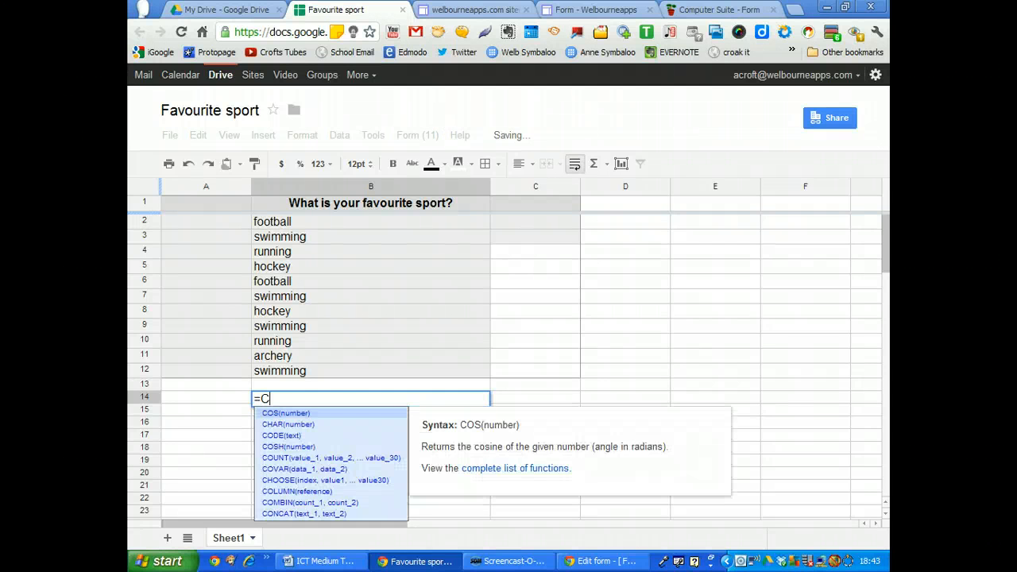
pyautogui.write('OUN')
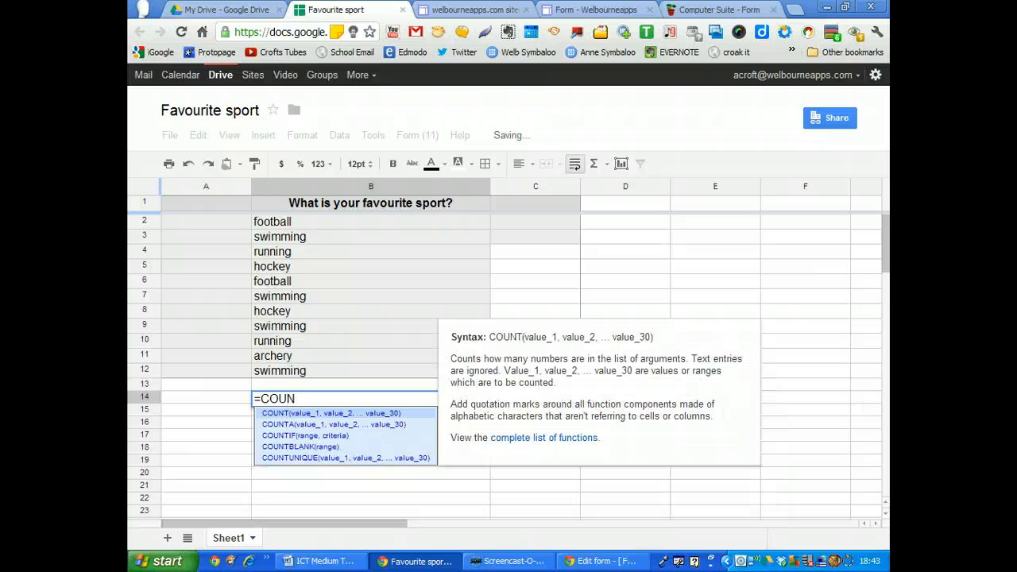
pyautogui.write('IF')
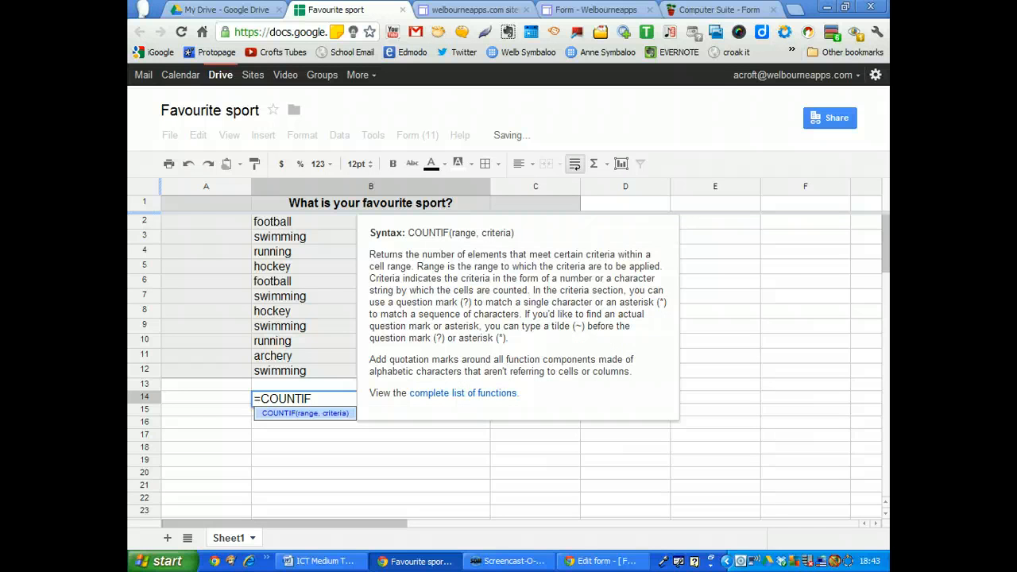
pyautogui.write('(B2:B12')
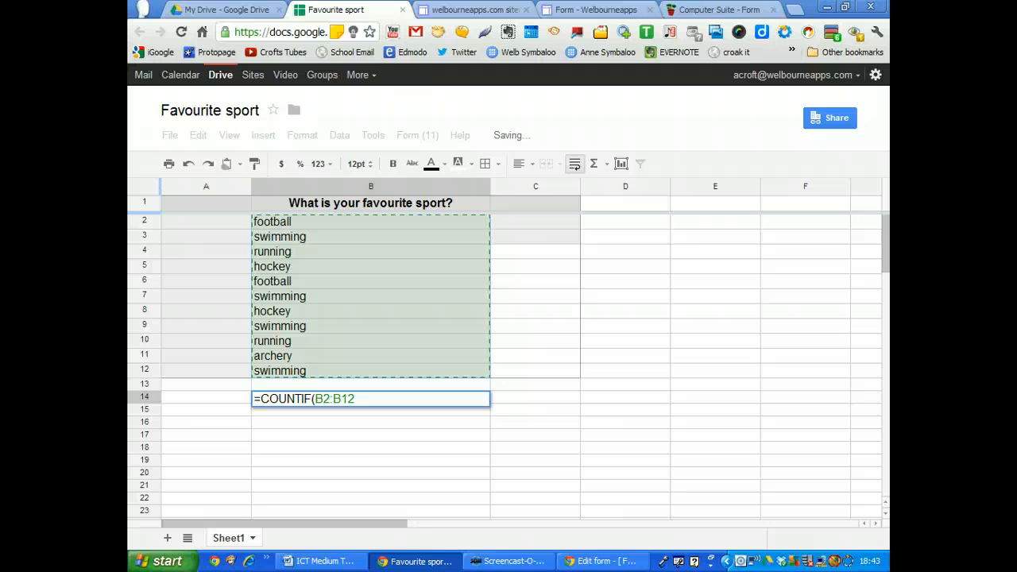
pyautogui.write(',')
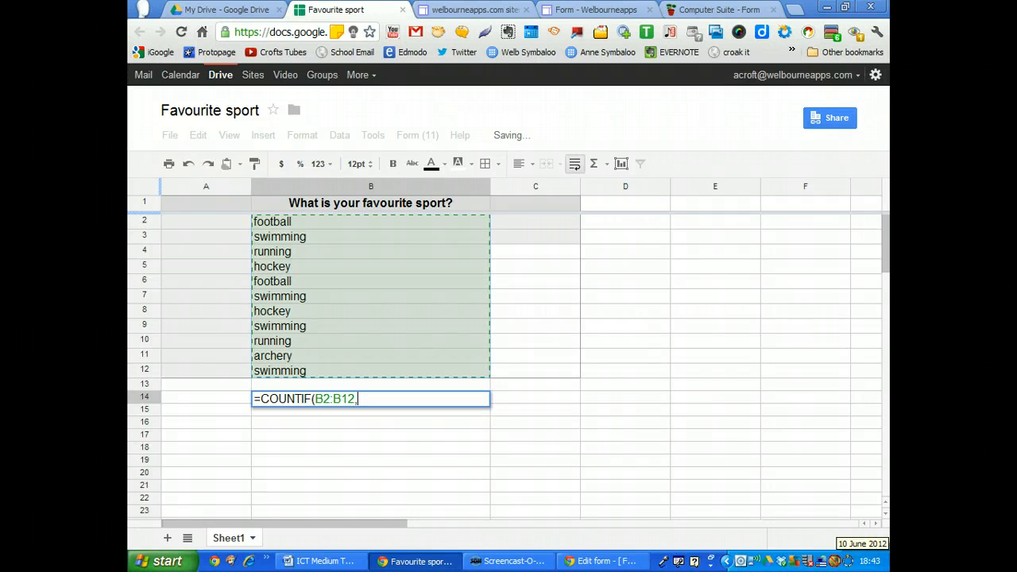
pyautogui.write('"')
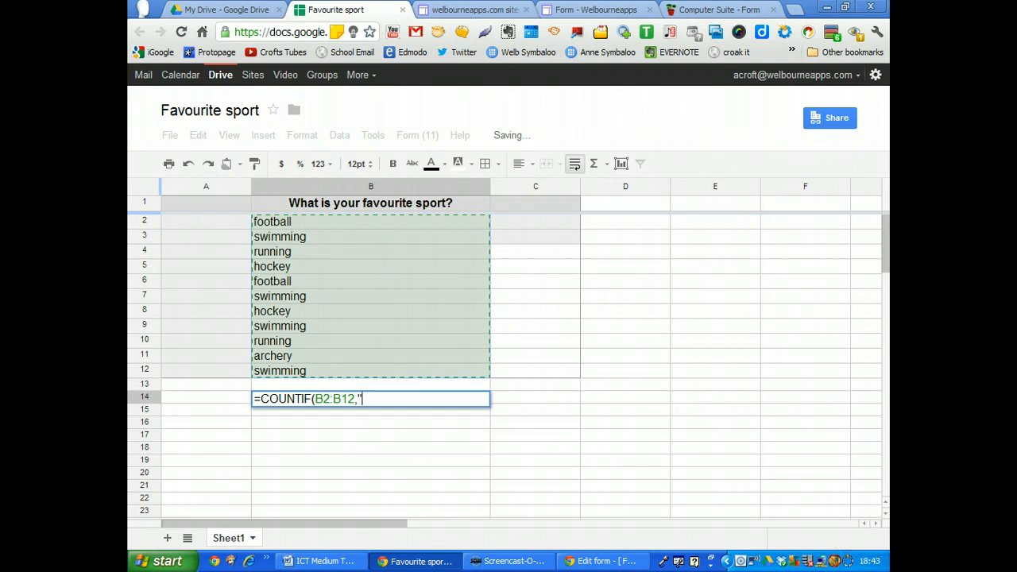
pyautogui.write('swimmim')
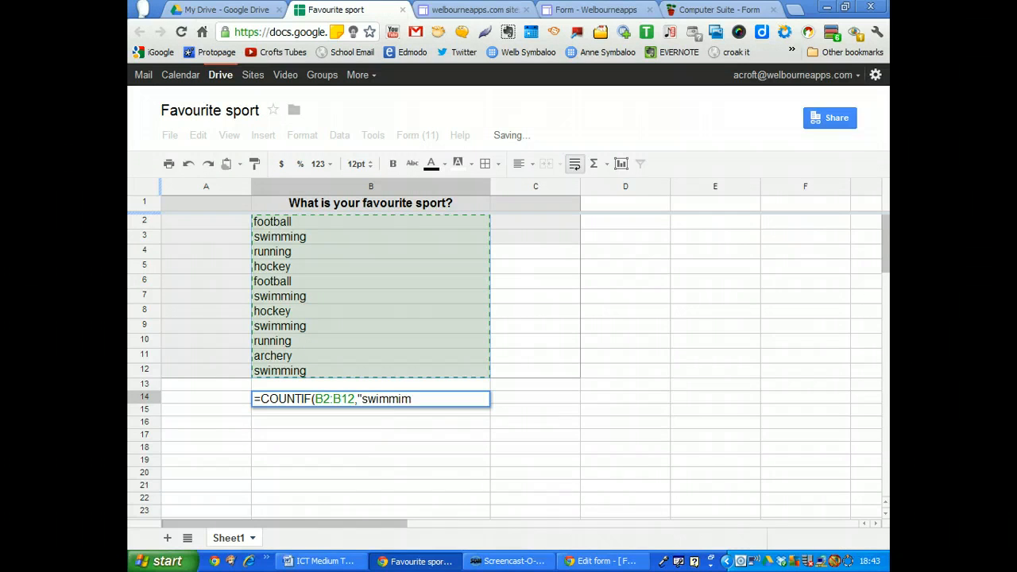
pyautogui.write('g')
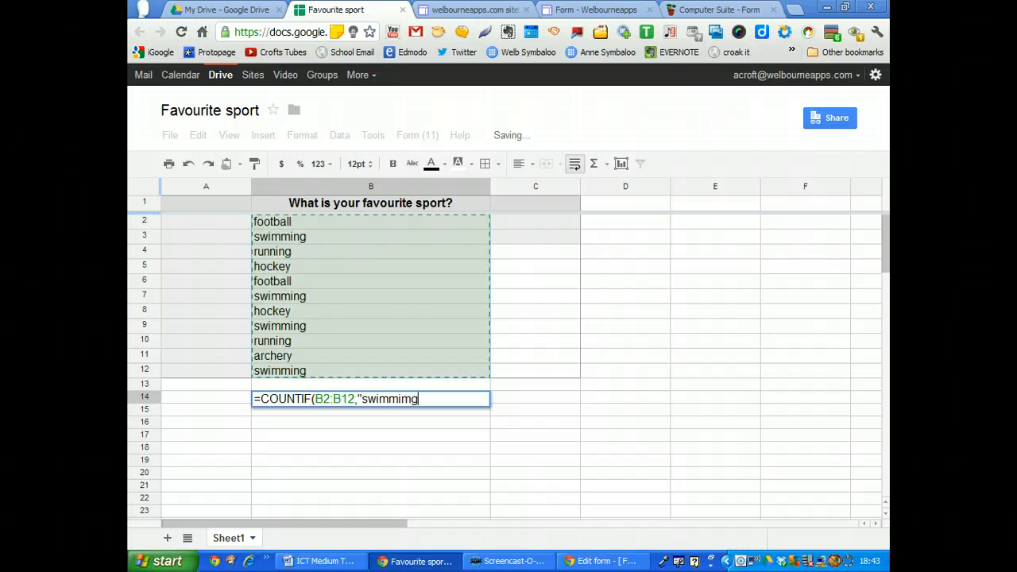
pyautogui.press('BackSpace')
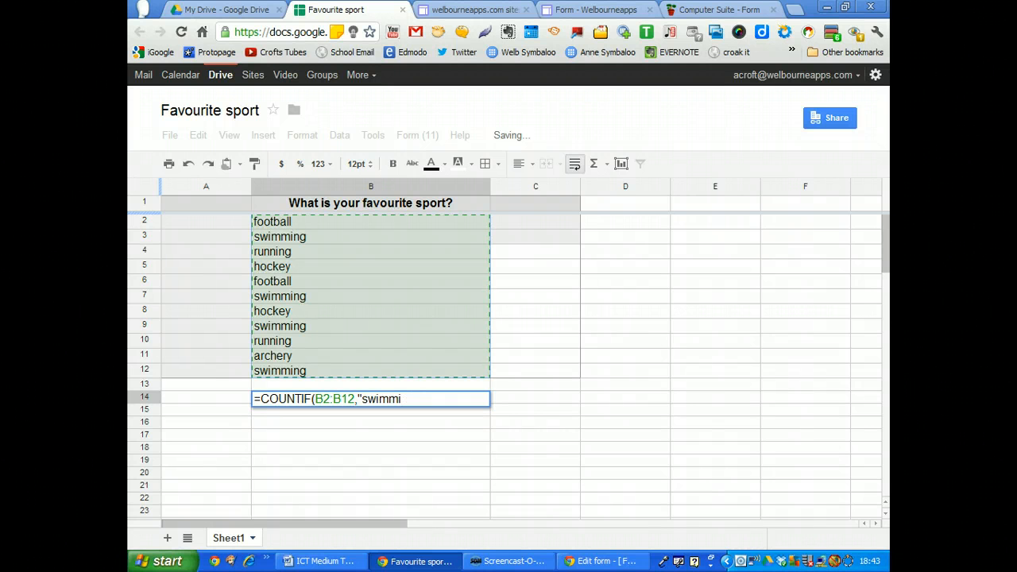
pyautogui.write('ng')
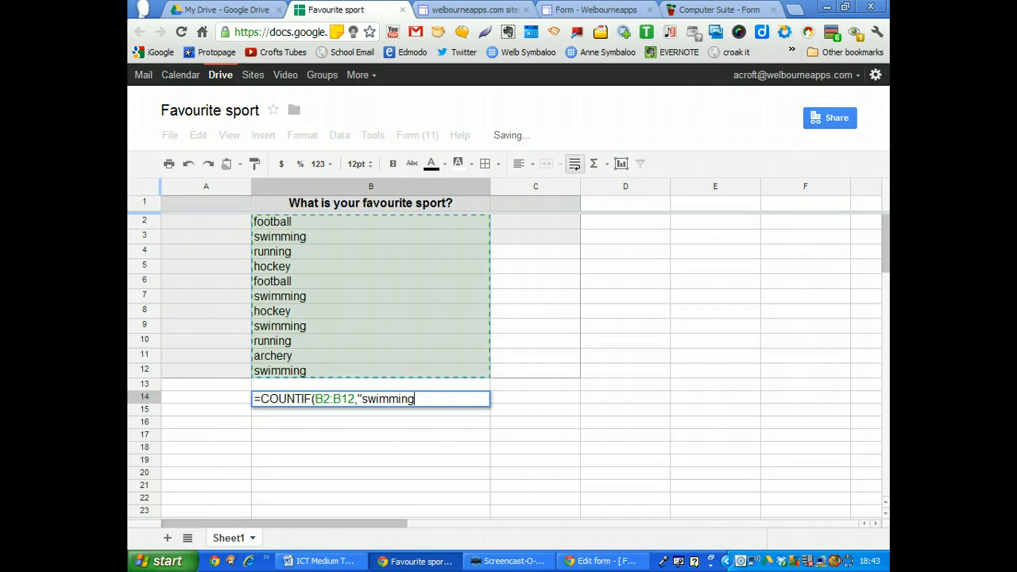
pyautogui.write('"')
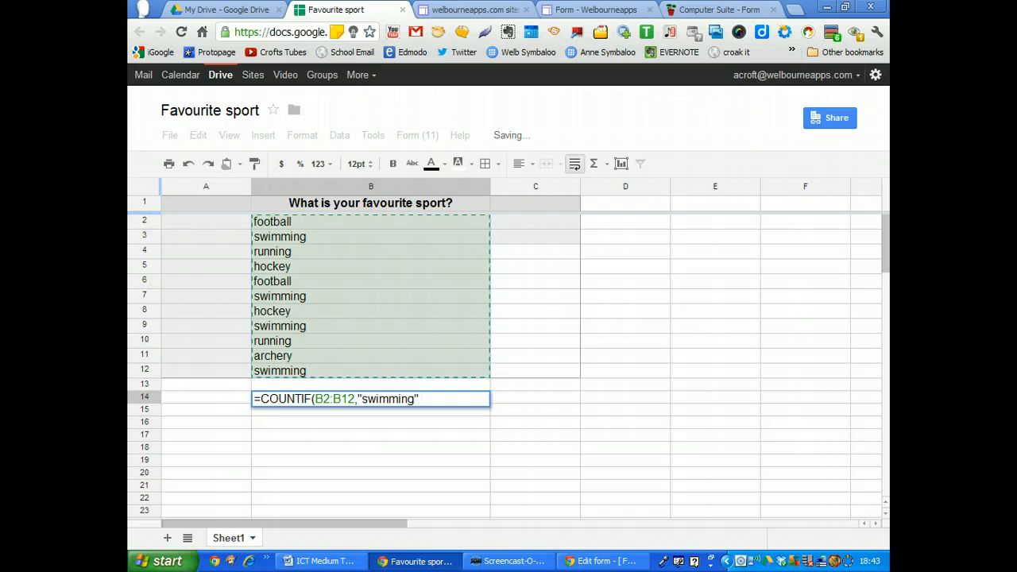
pyautogui.write(')')
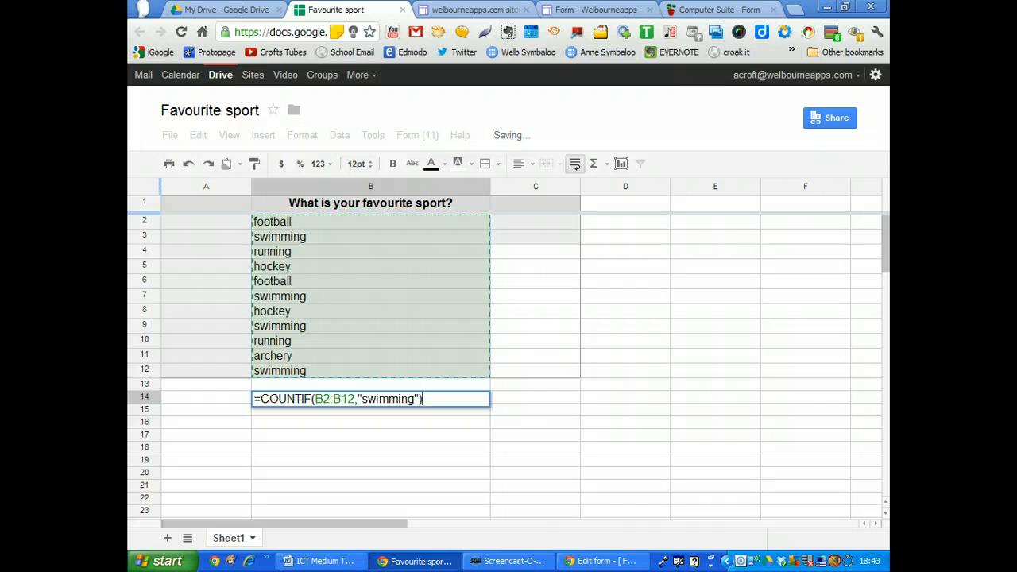
pyautogui.press('Return')
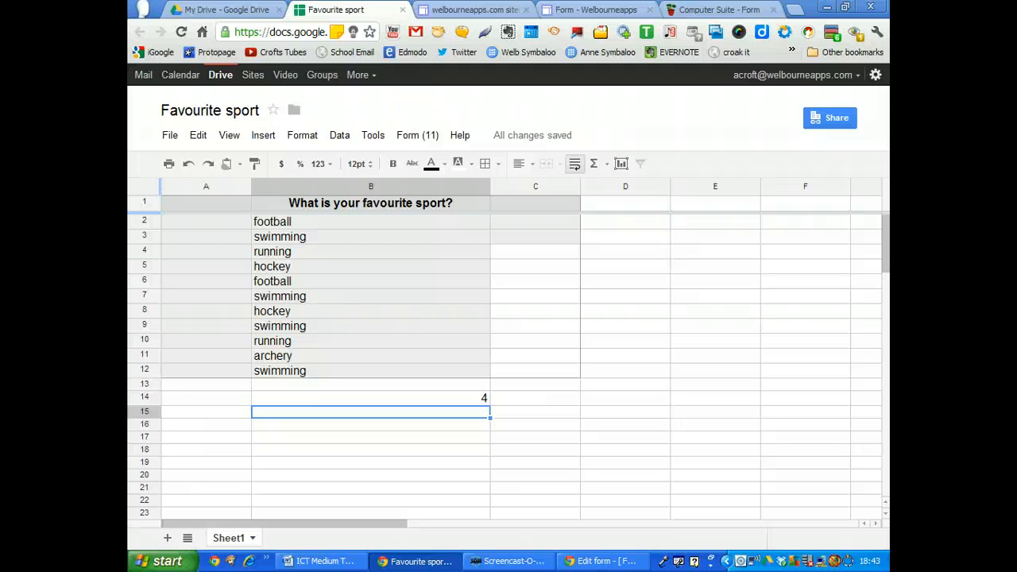
pyautogui.click(370, 397)
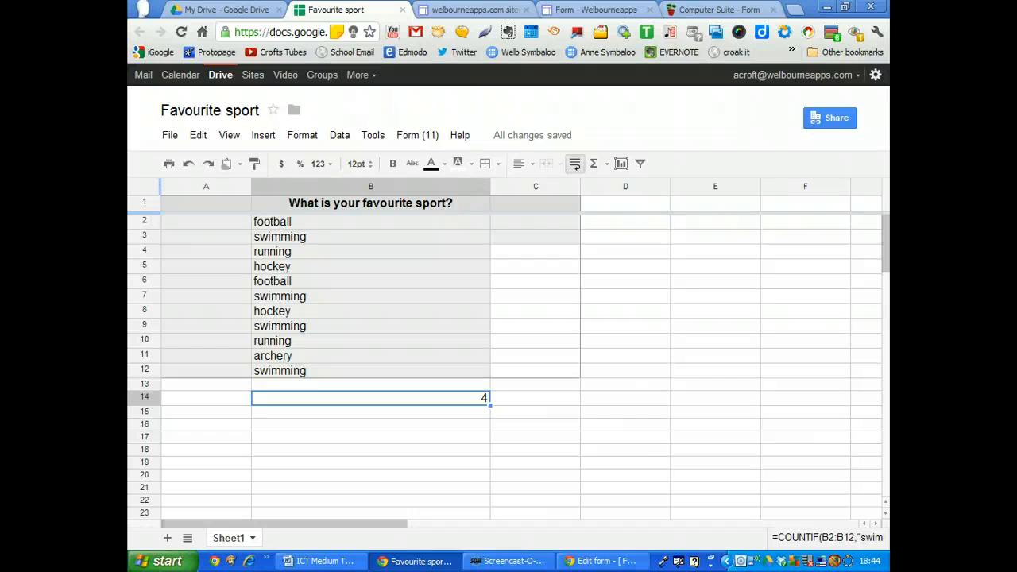
# Apply the Runners theme to the Favourite sport form and close the editor.
pyautogui.click(417, 134)
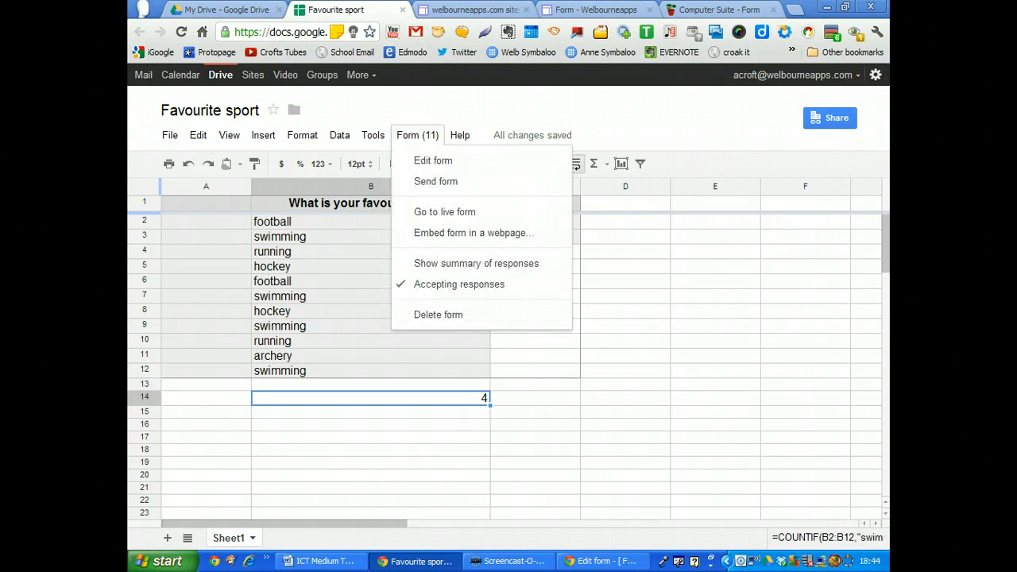
pyautogui.click(433, 160)
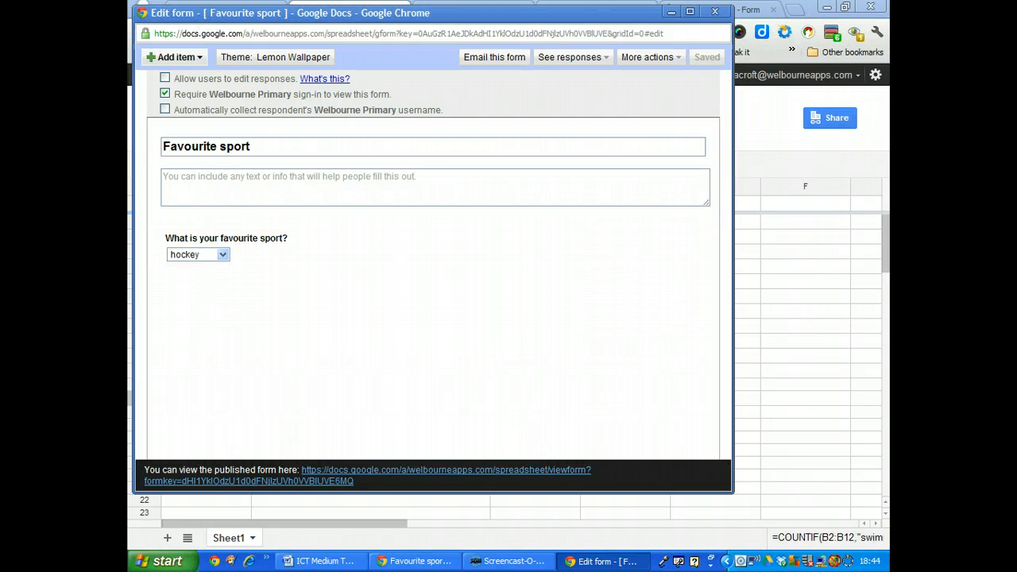
pyautogui.click(174, 57)
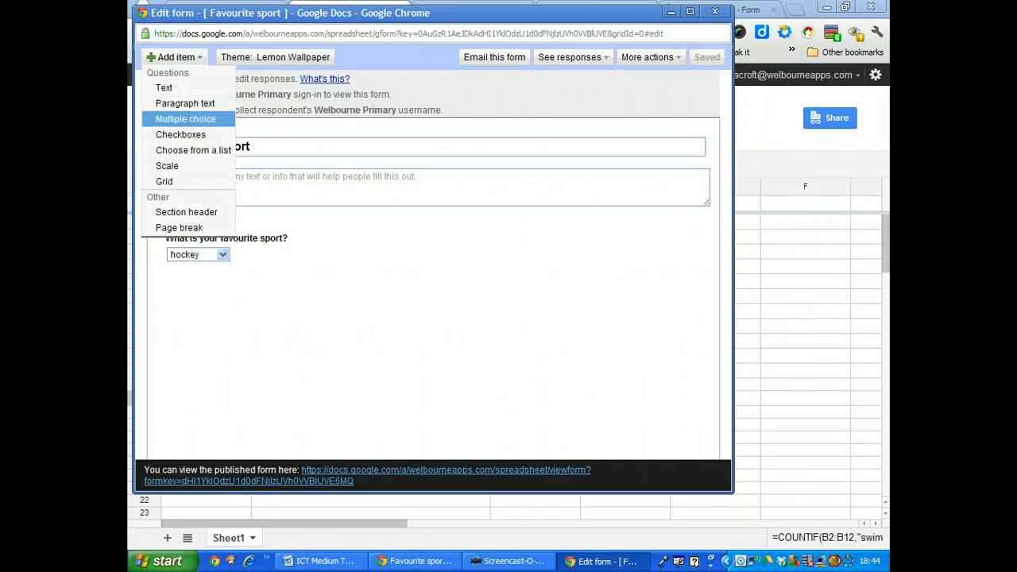
pyautogui.moveTo(181, 134)
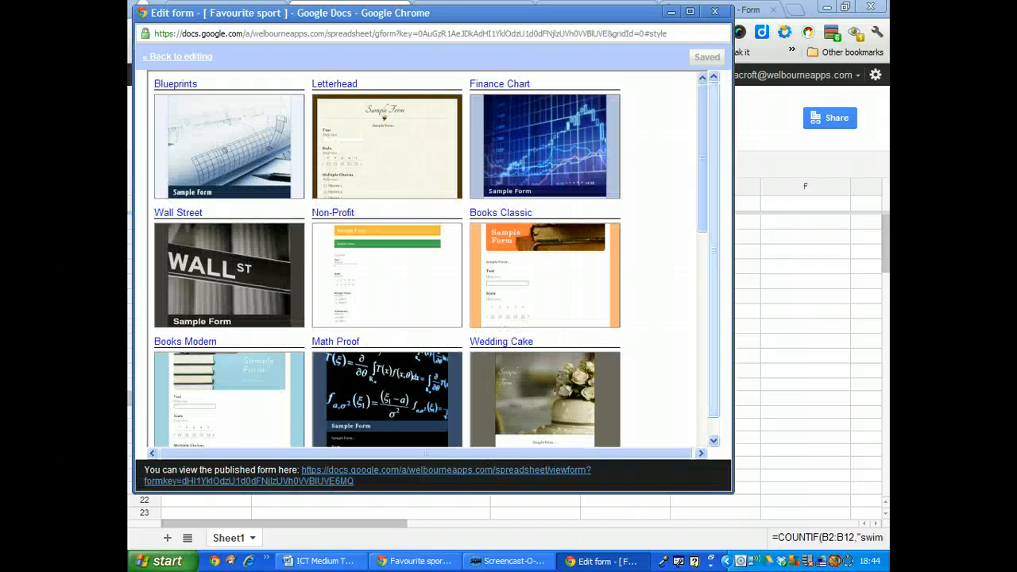
pyautogui.scroll(-3)
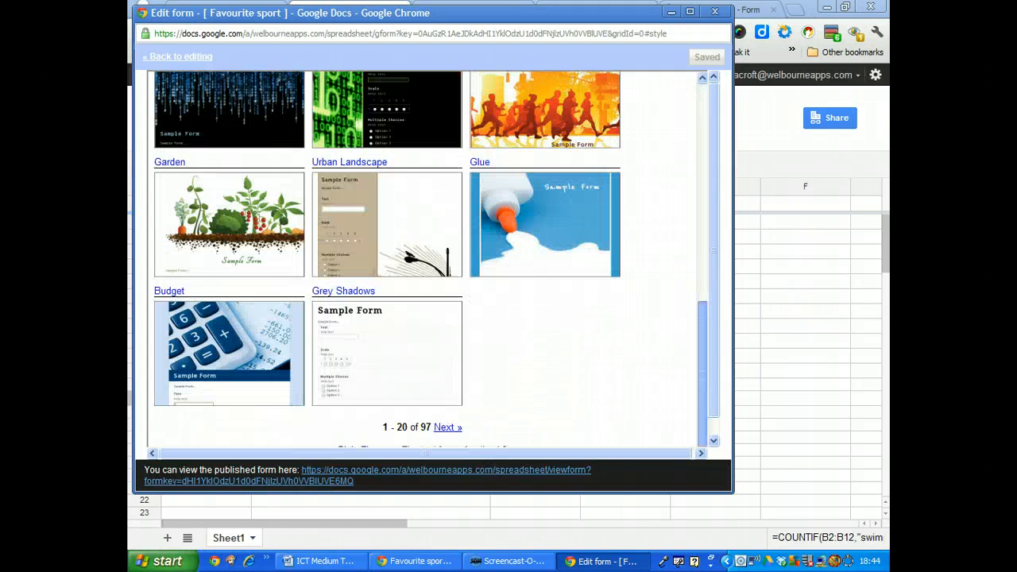
pyautogui.click(544, 109)
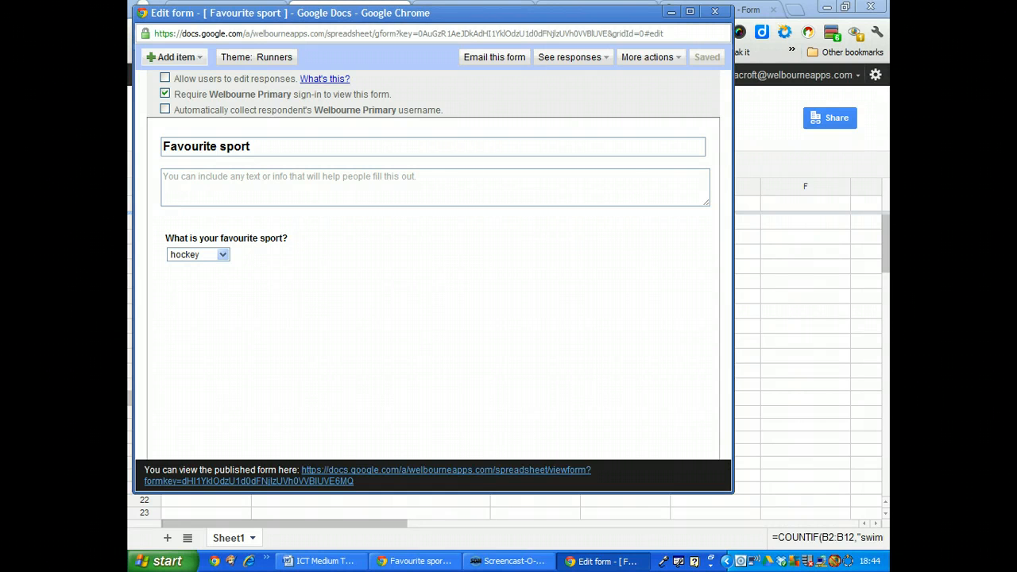
pyautogui.click(473, 10)
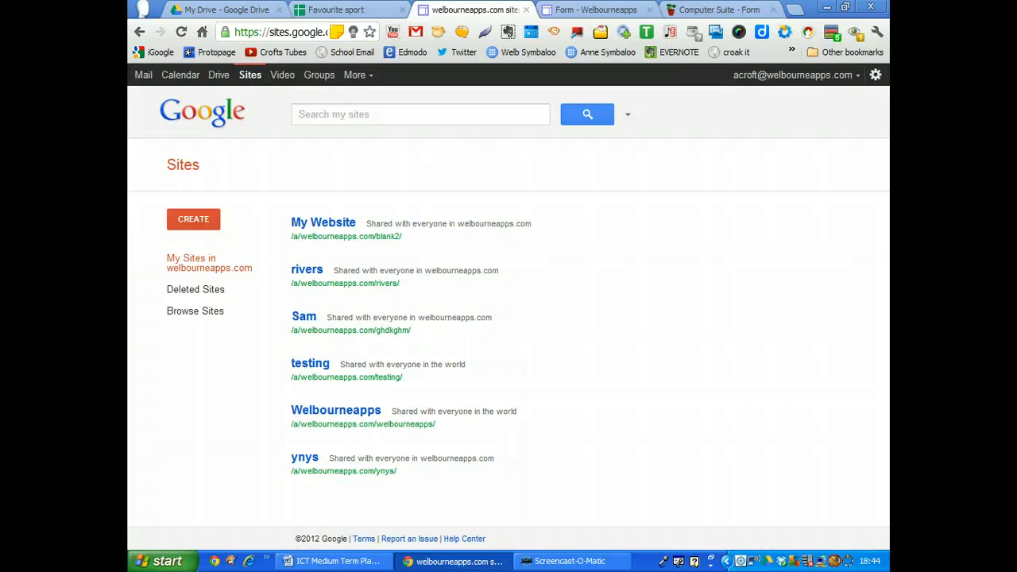
# Reload the Google Sites Form page to show the Runners theme, then go to the wiki.
pyautogui.click(594, 10)
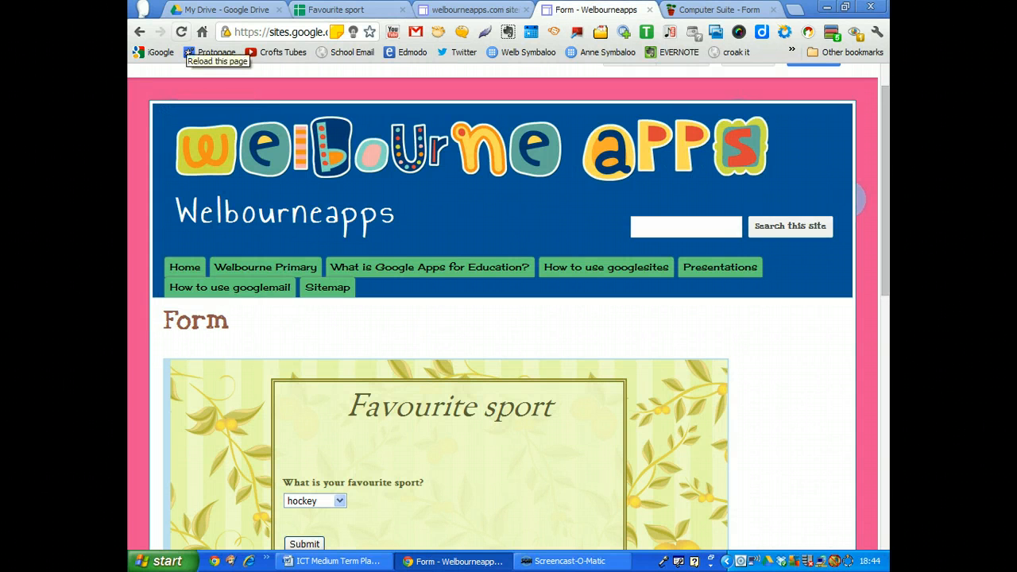
pyautogui.click(181, 32)
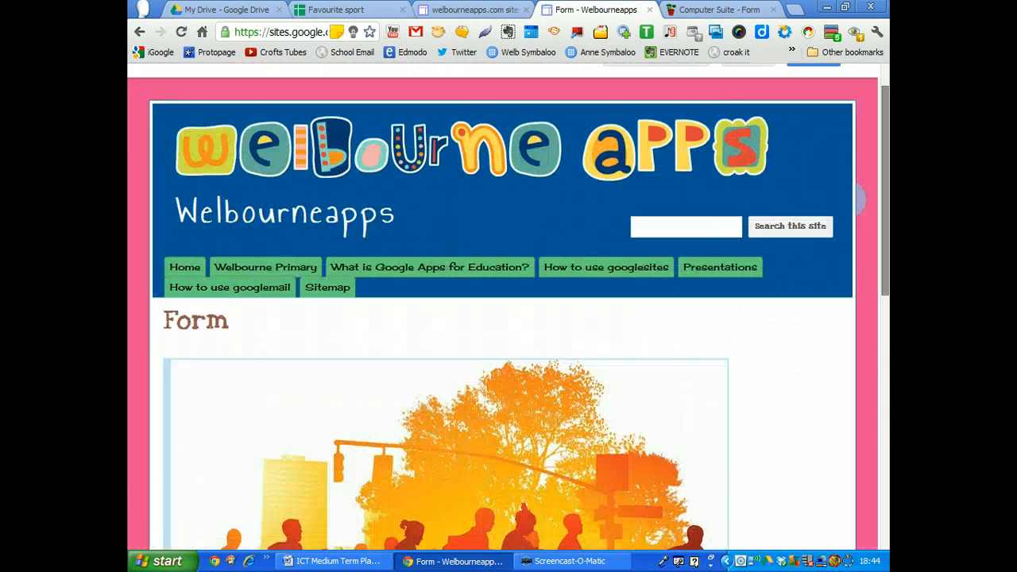
pyautogui.scroll(-3)
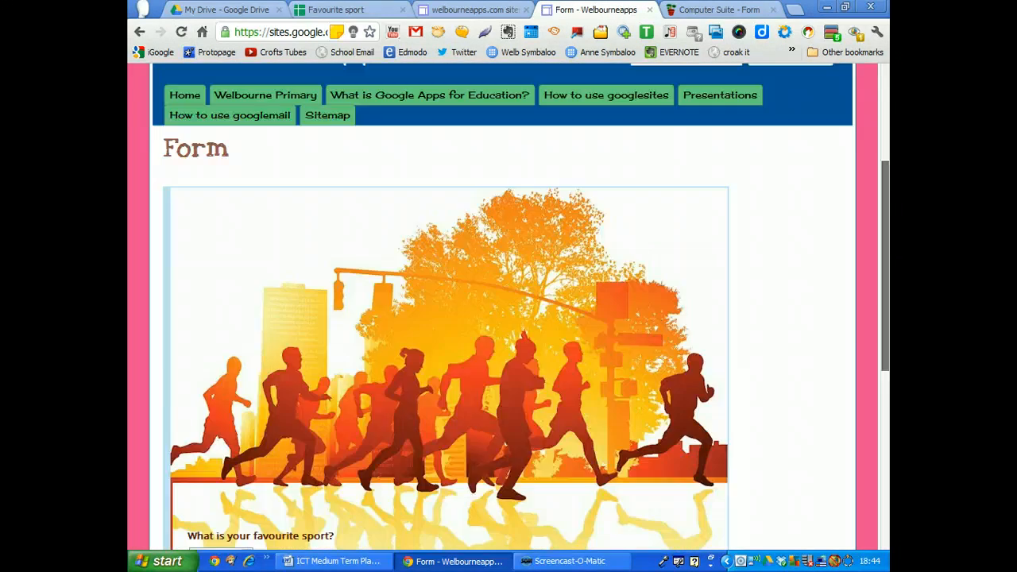
pyautogui.click(718, 10)
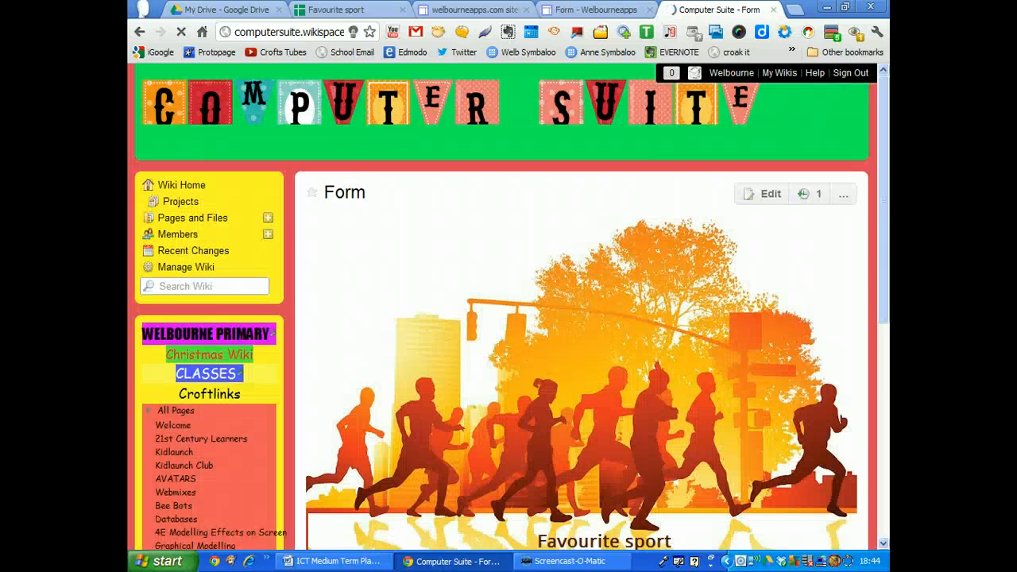
pyautogui.scroll(-3)
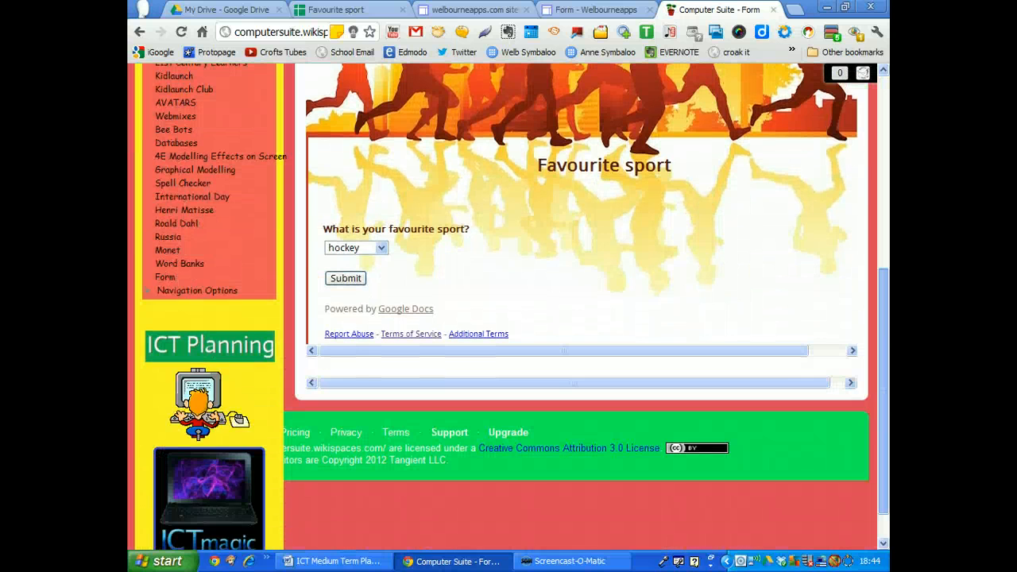
pyautogui.scroll(3)
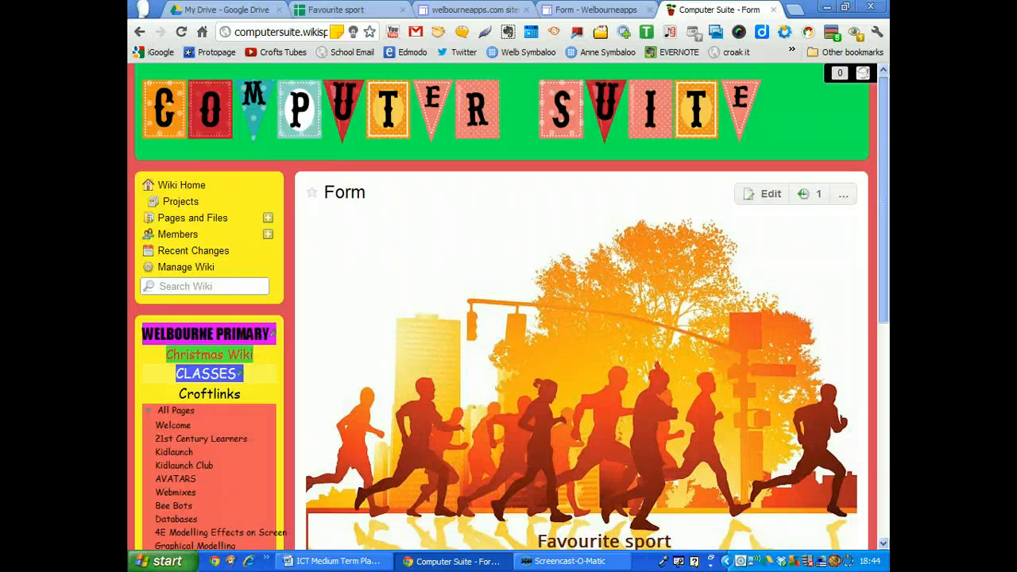